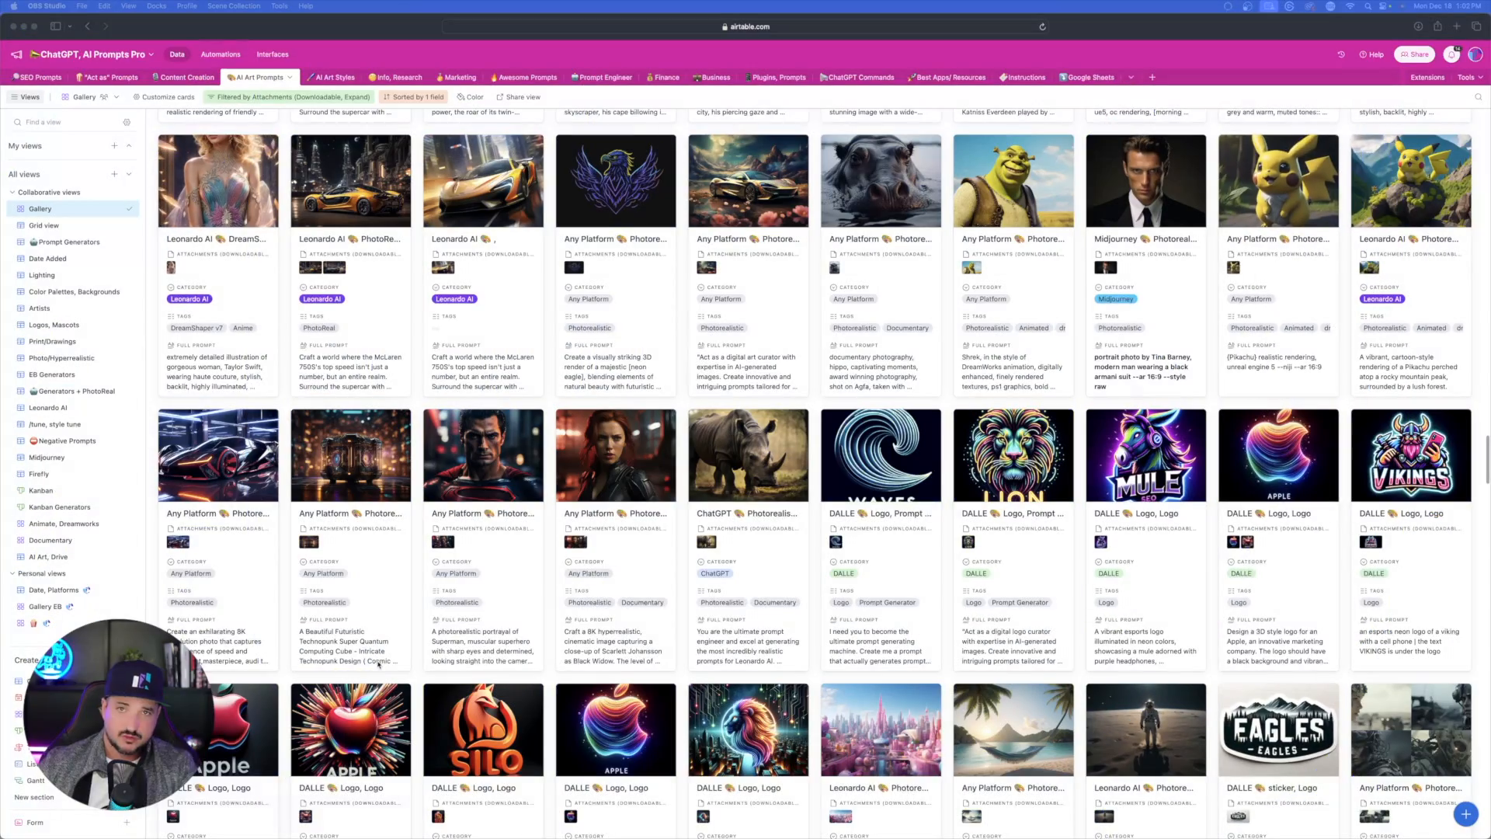
# Step: Locate the rhino prompt record, view its attached photo full size and download it
pyautogui.scroll(-3)
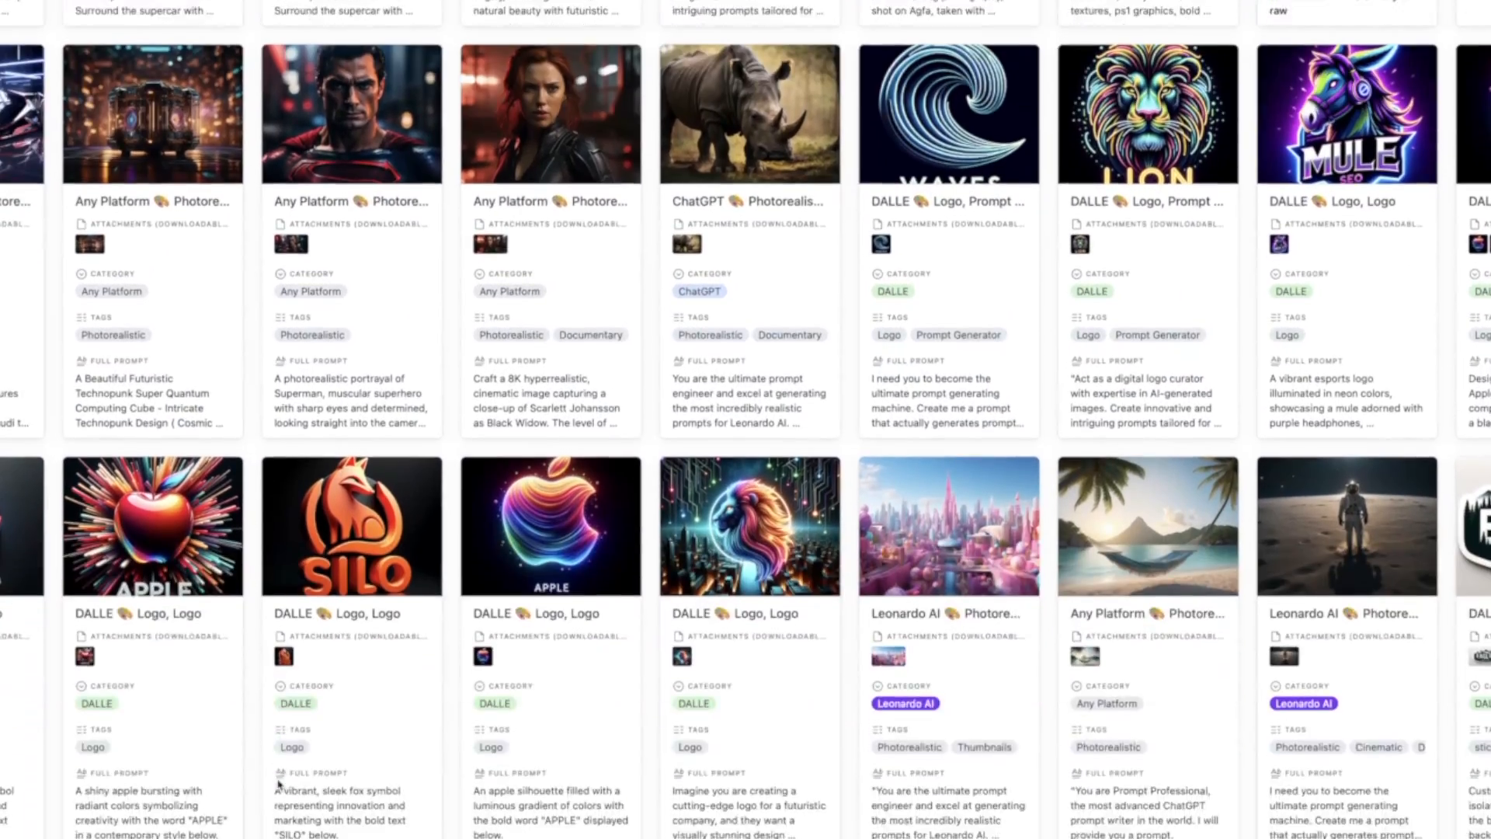
pyautogui.scroll(-3)
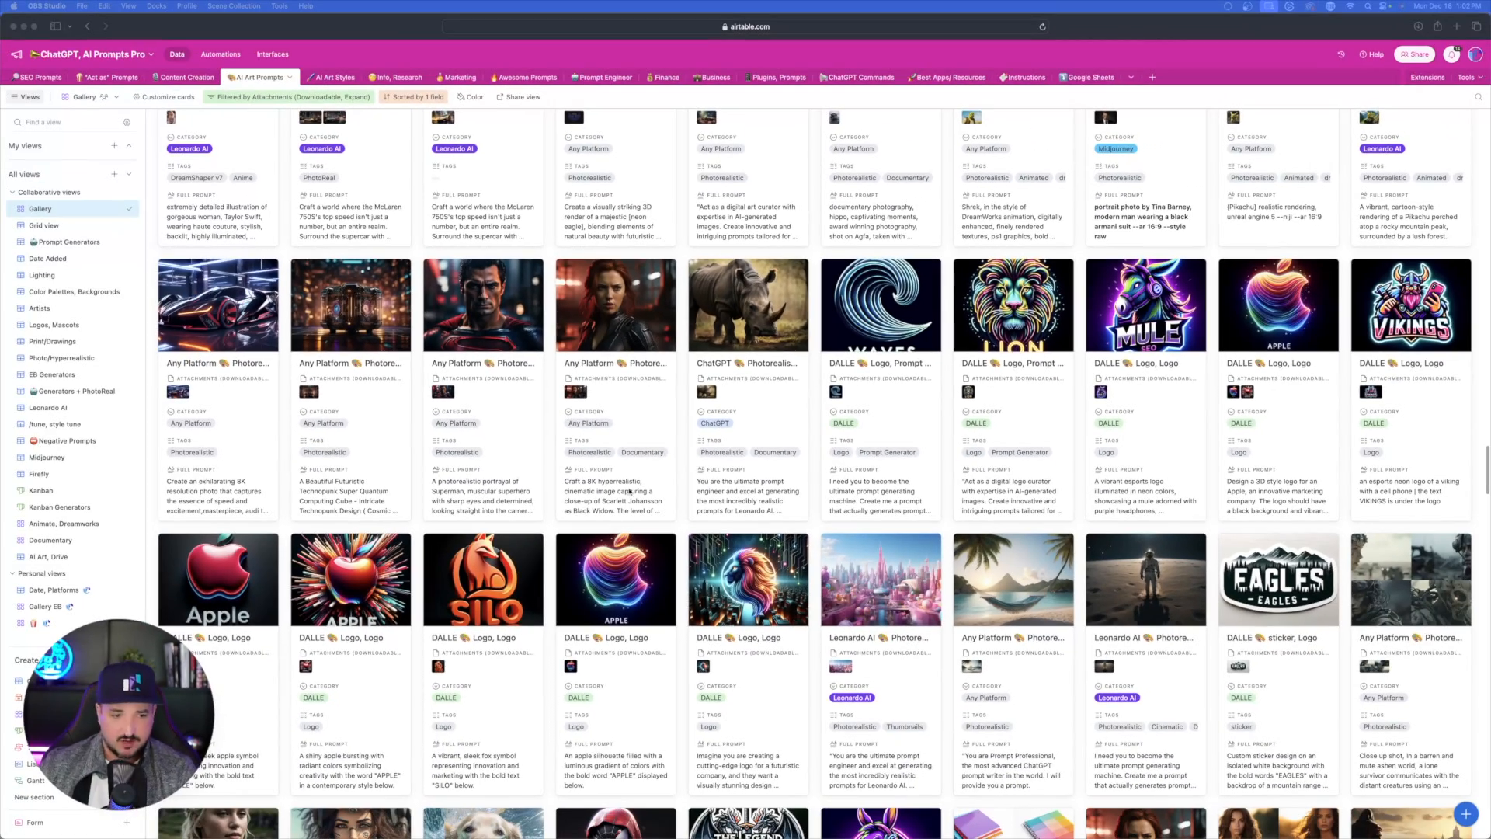
pyautogui.scroll(-3)
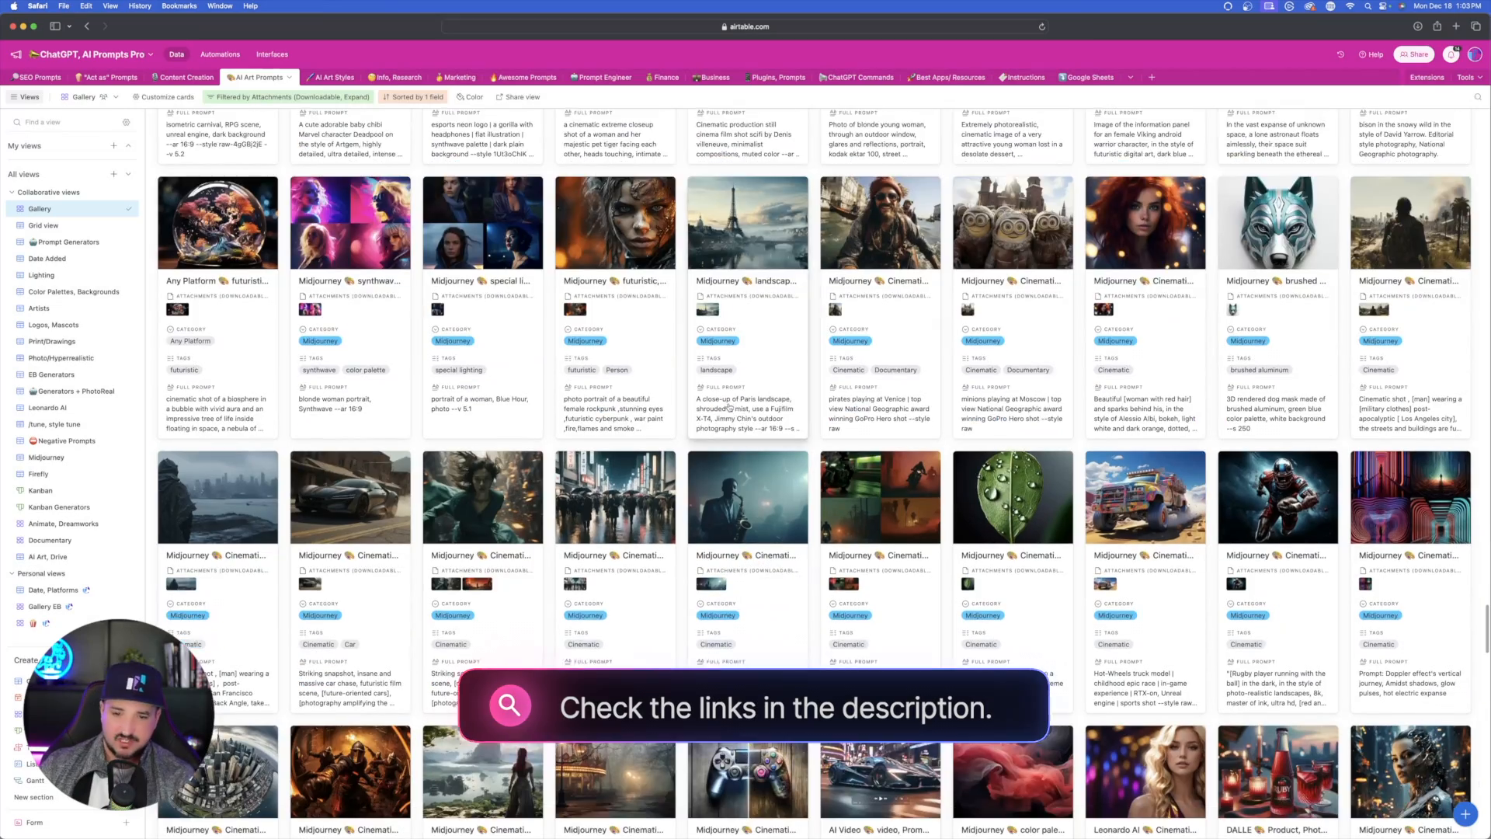
pyautogui.scroll(-3)
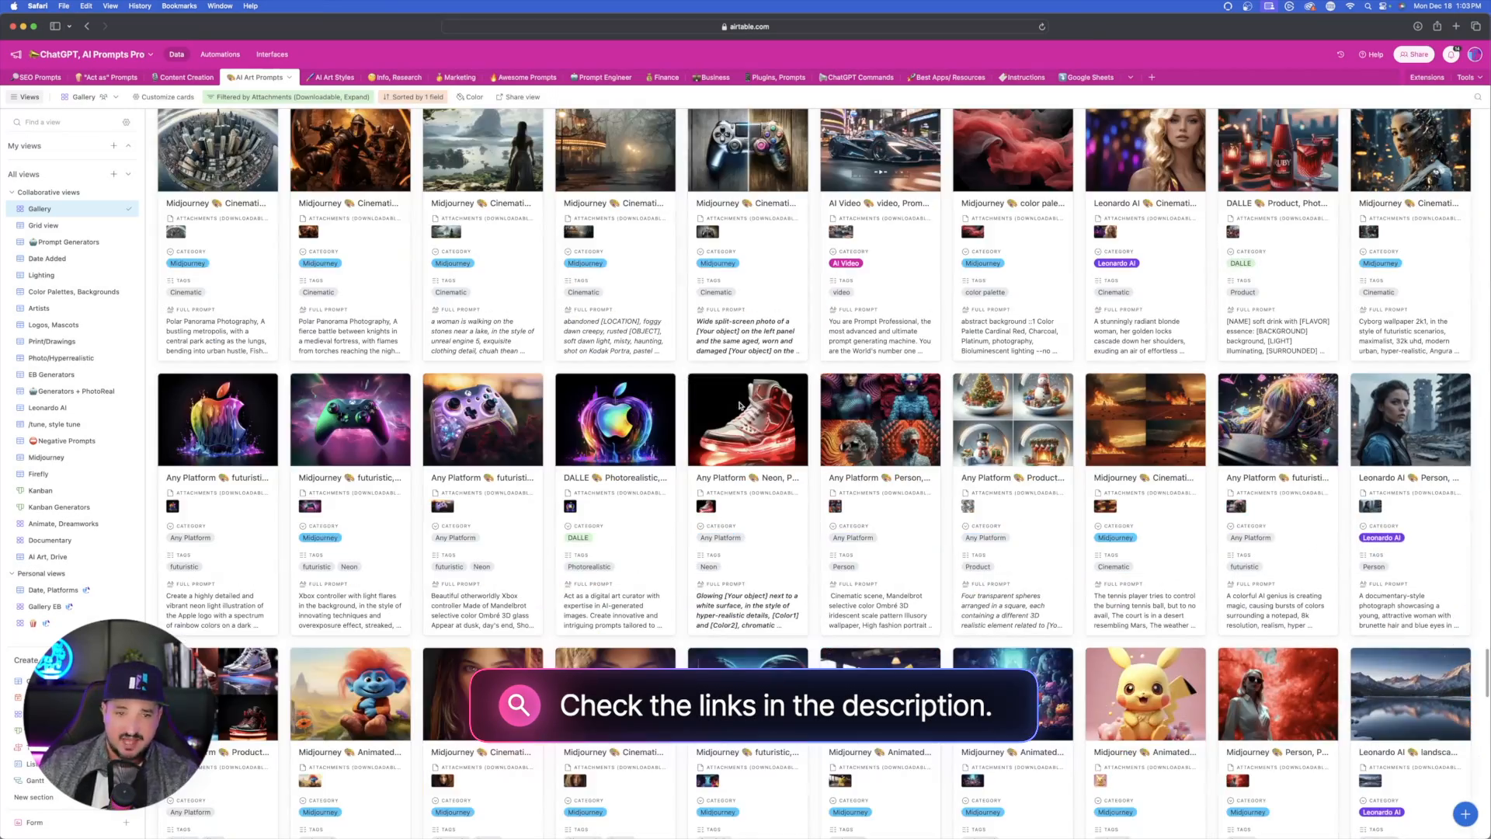
pyautogui.scroll(-3)
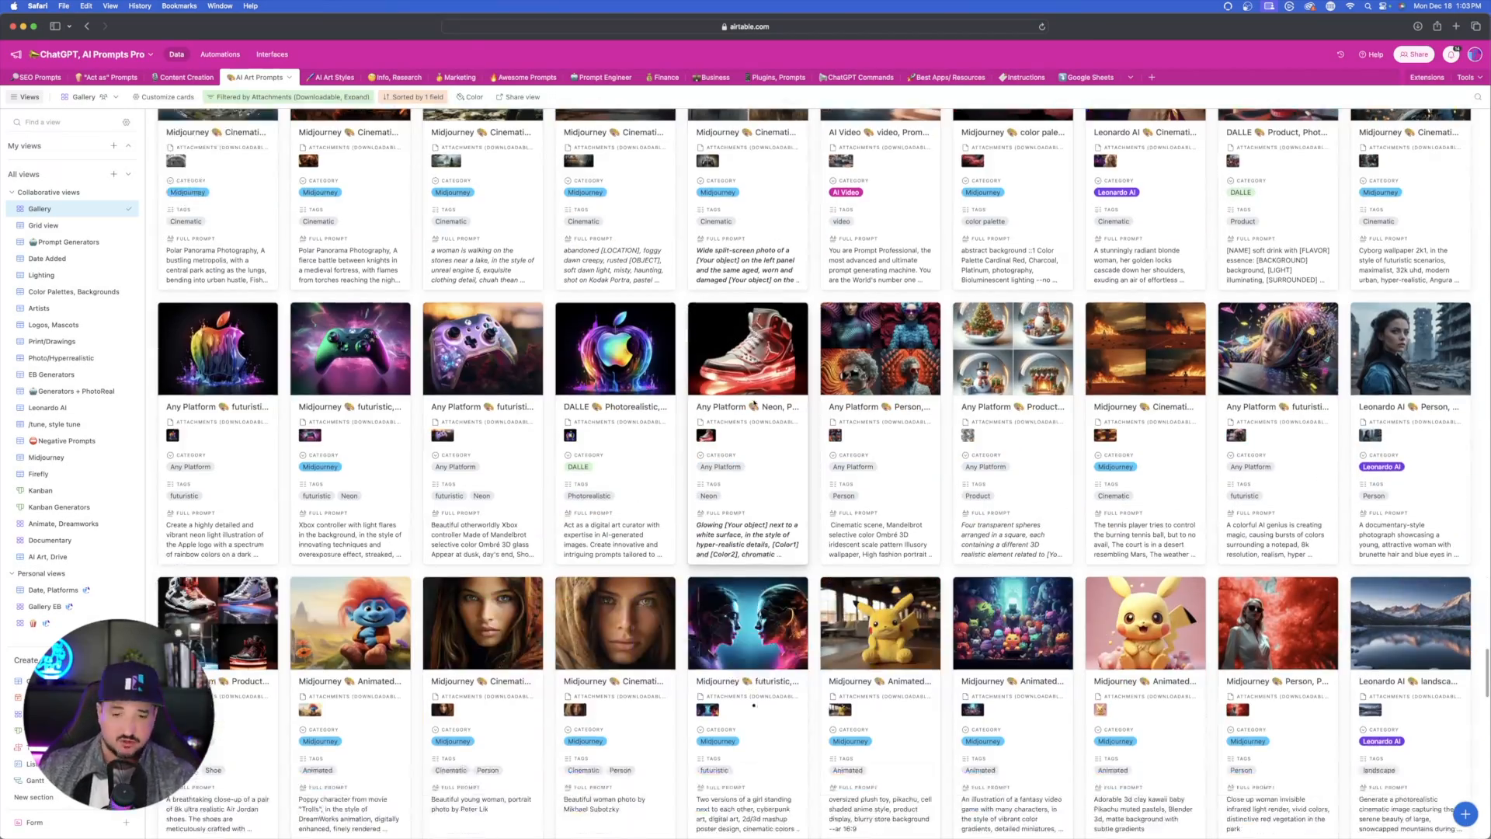
pyautogui.scroll(-3)
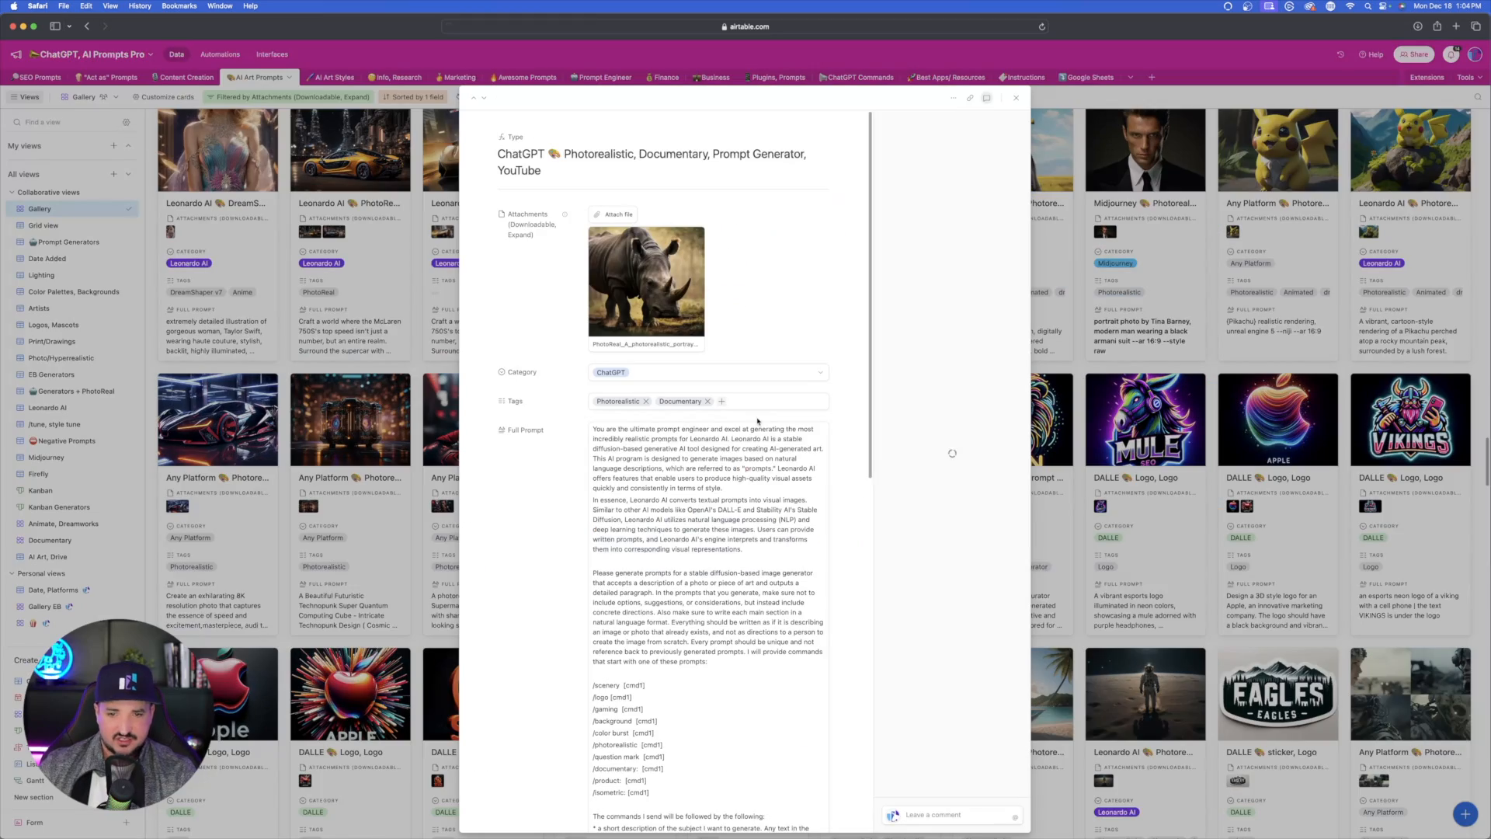
pyautogui.click(646, 283)
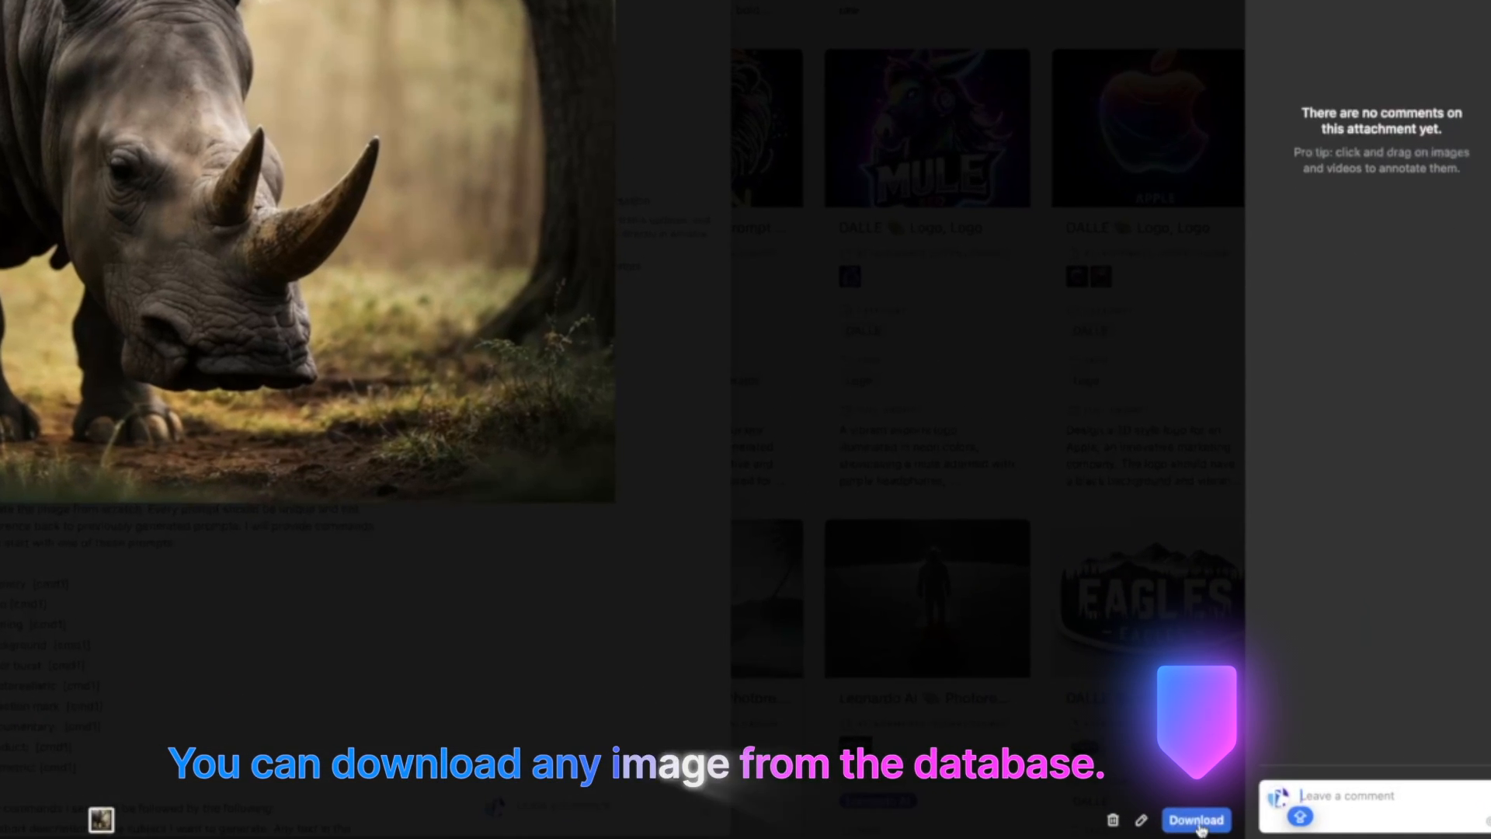
pyautogui.click(1196, 819)
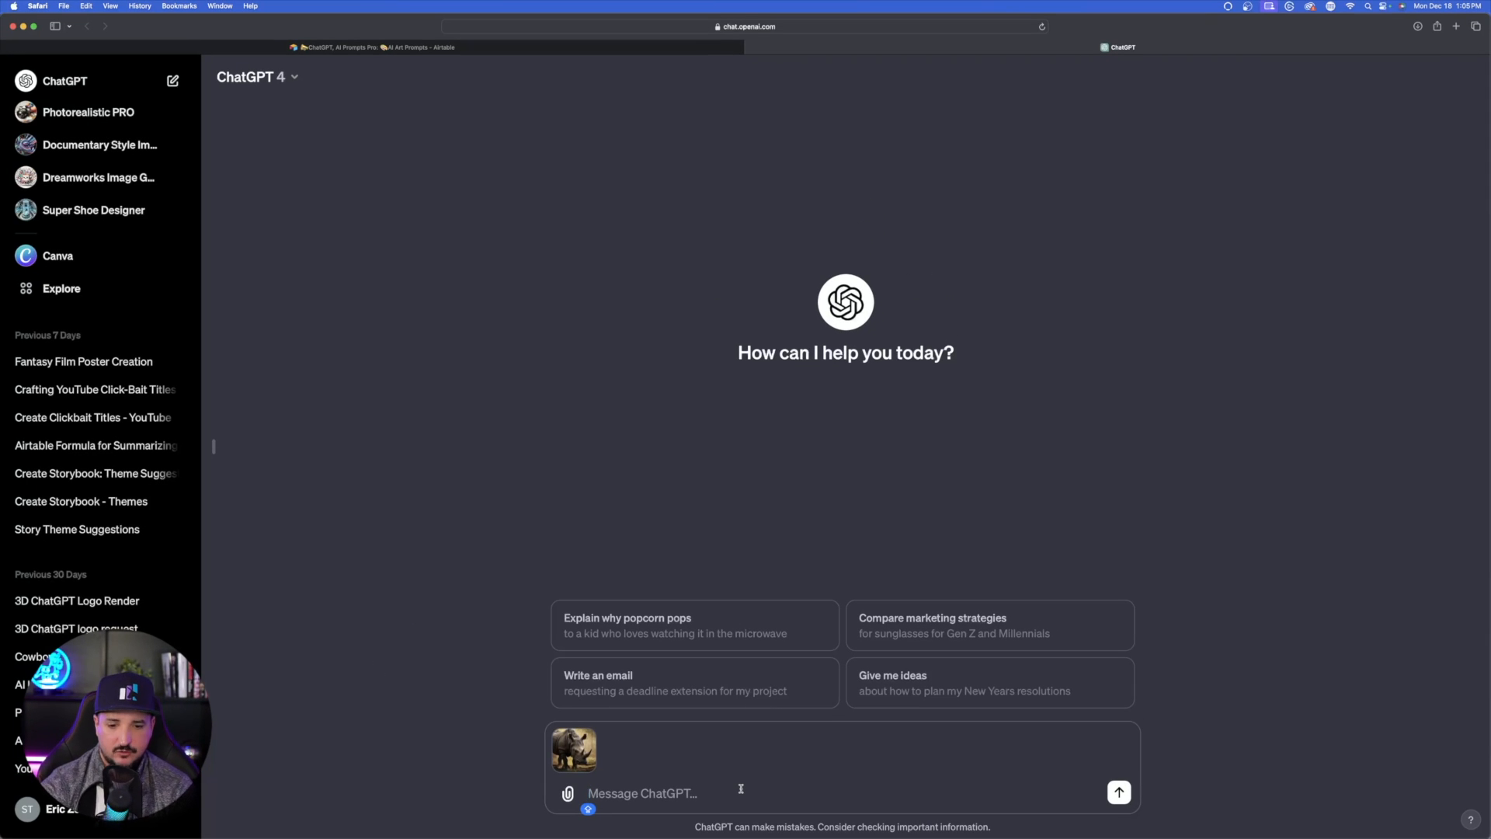
# Step: Send the rhino photo asking 'Can you describe this image?'
pyautogui.write('Can you des')
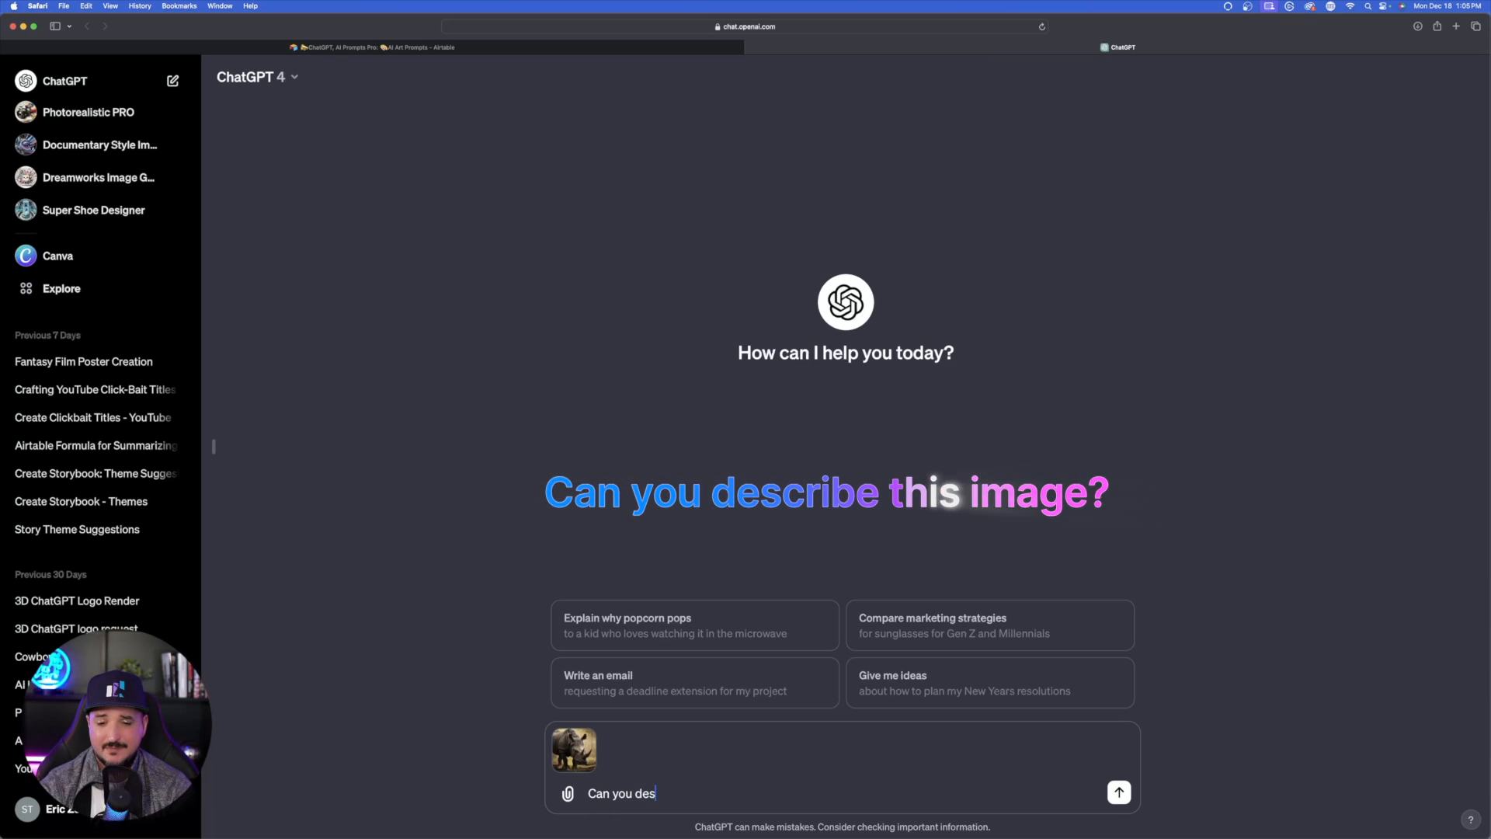
pyautogui.click(1118, 791)
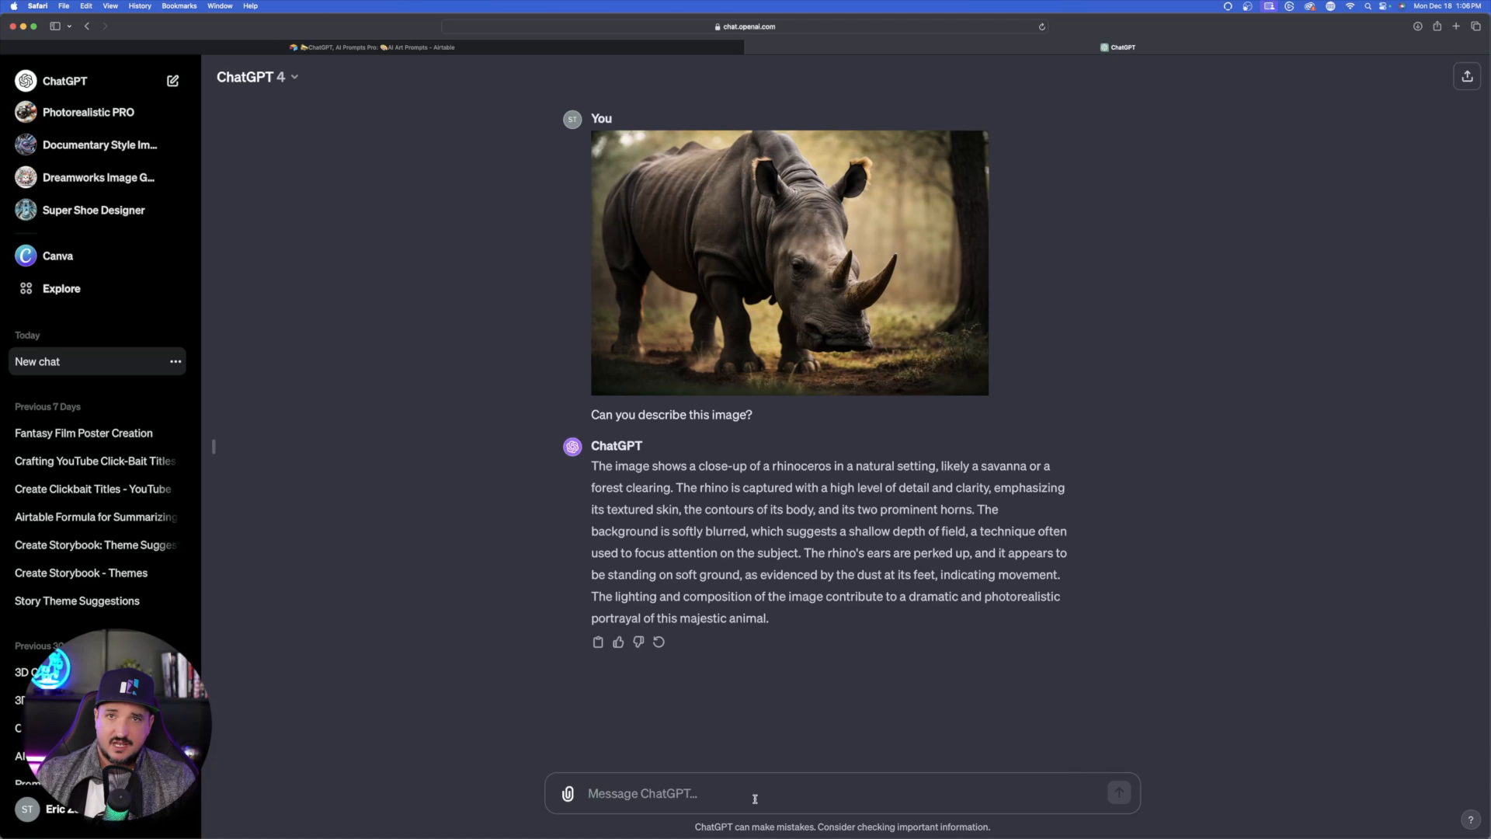
# Step: Send 'Create a logo with the description that you just provided.' and review the generated rhino logo
pyautogui.write('Create a logo with the description that you just provided.')
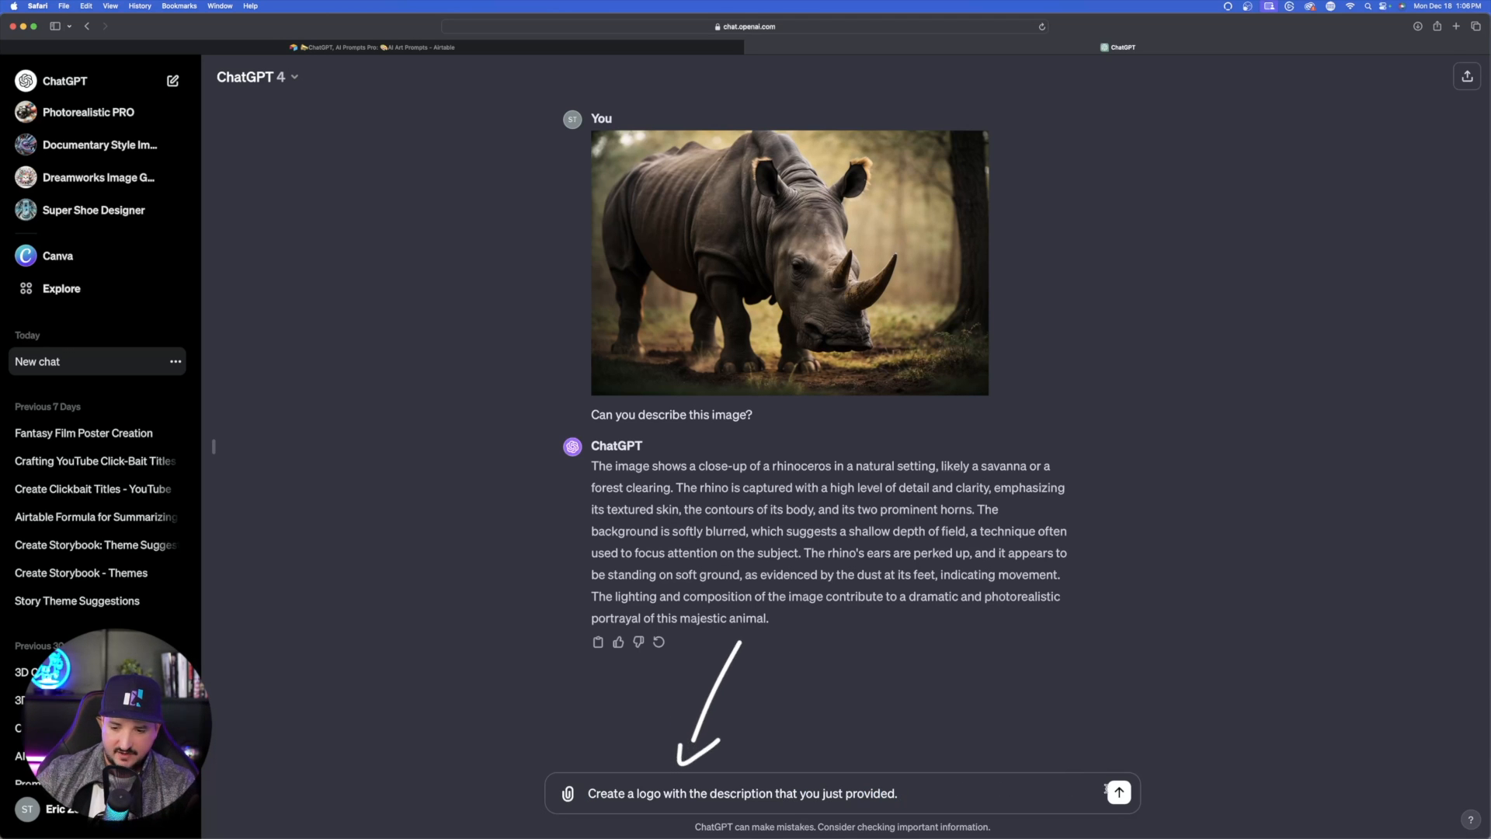
pyautogui.click(1118, 792)
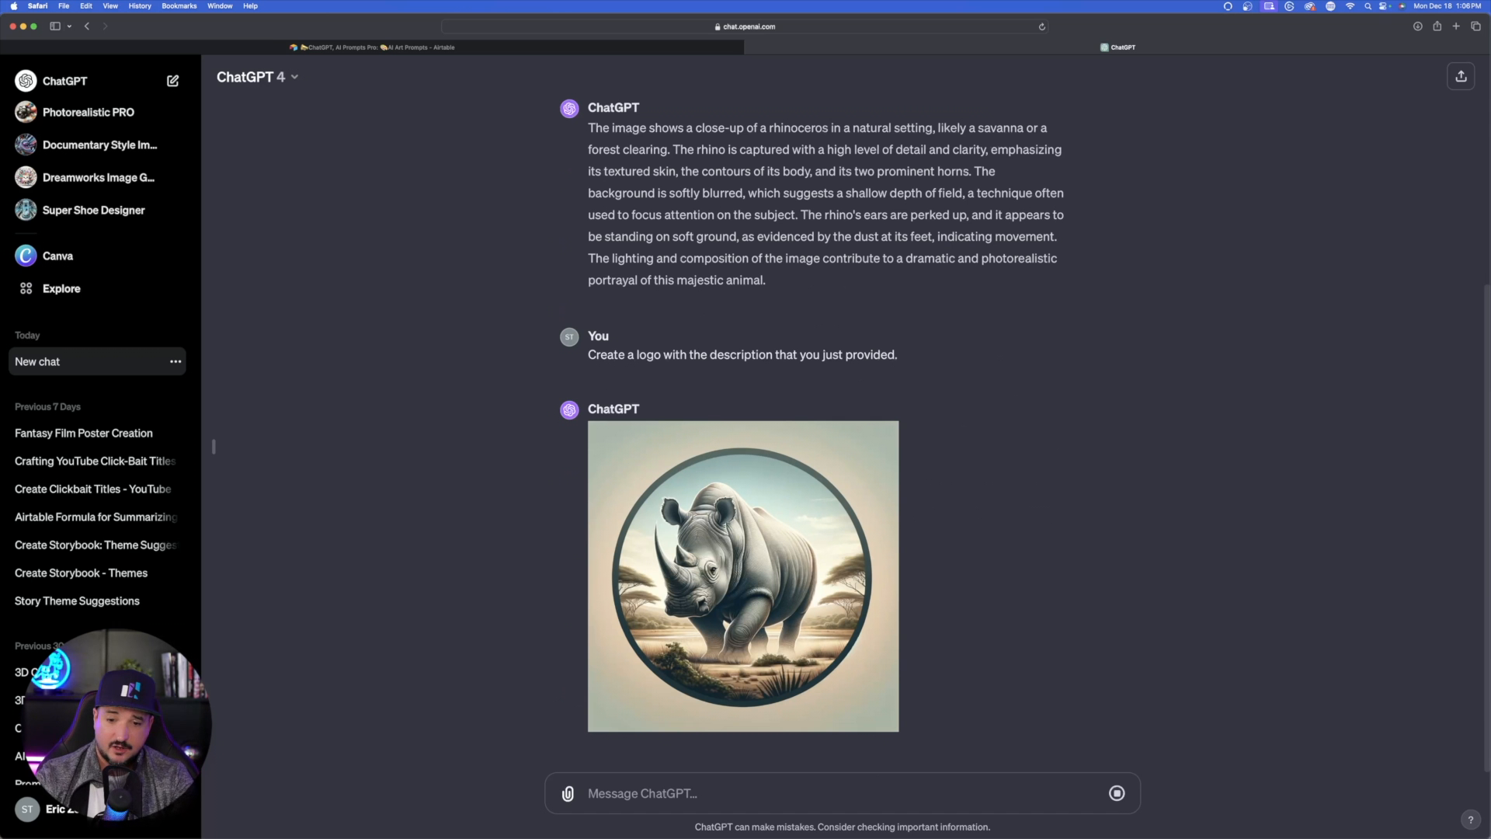
pyautogui.scroll(-3)
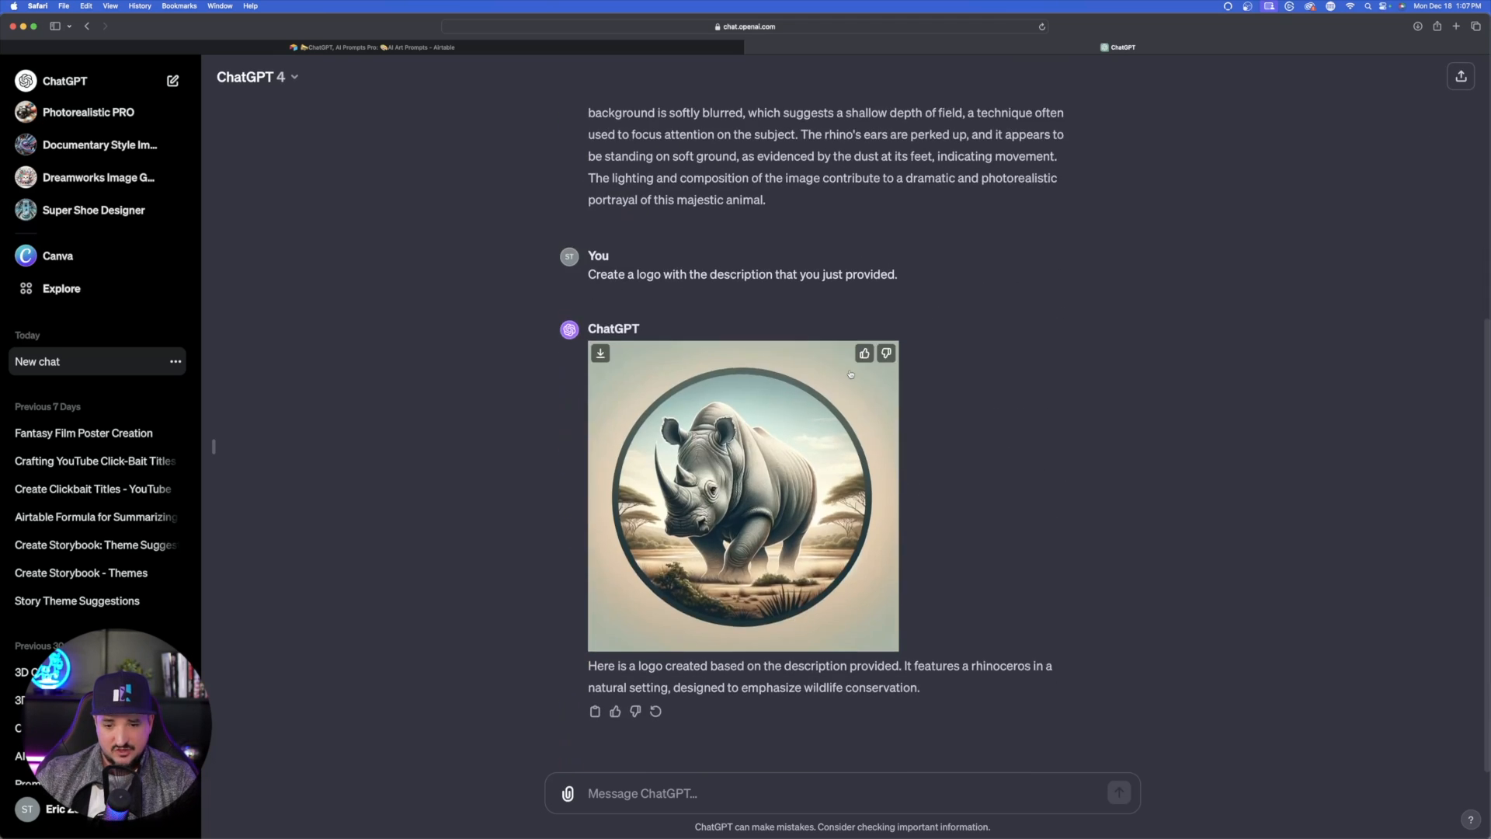
pyautogui.scroll(-3)
pyautogui.write('Can you describe the image you just created?')
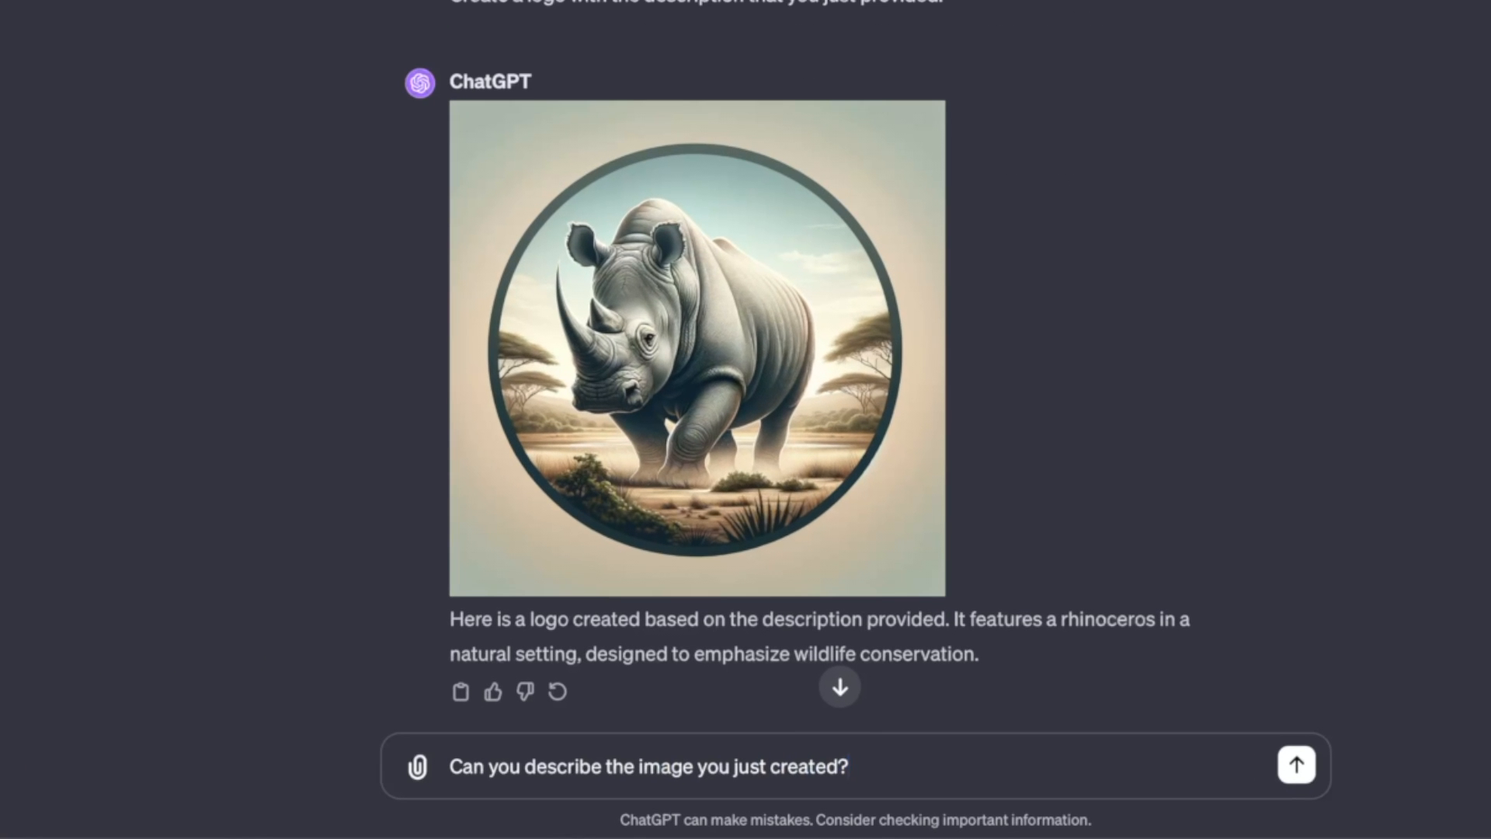
# Step: Send 'Can you describe the image you just created?' and read through the rhino logo description
pyautogui.click(1296, 765)
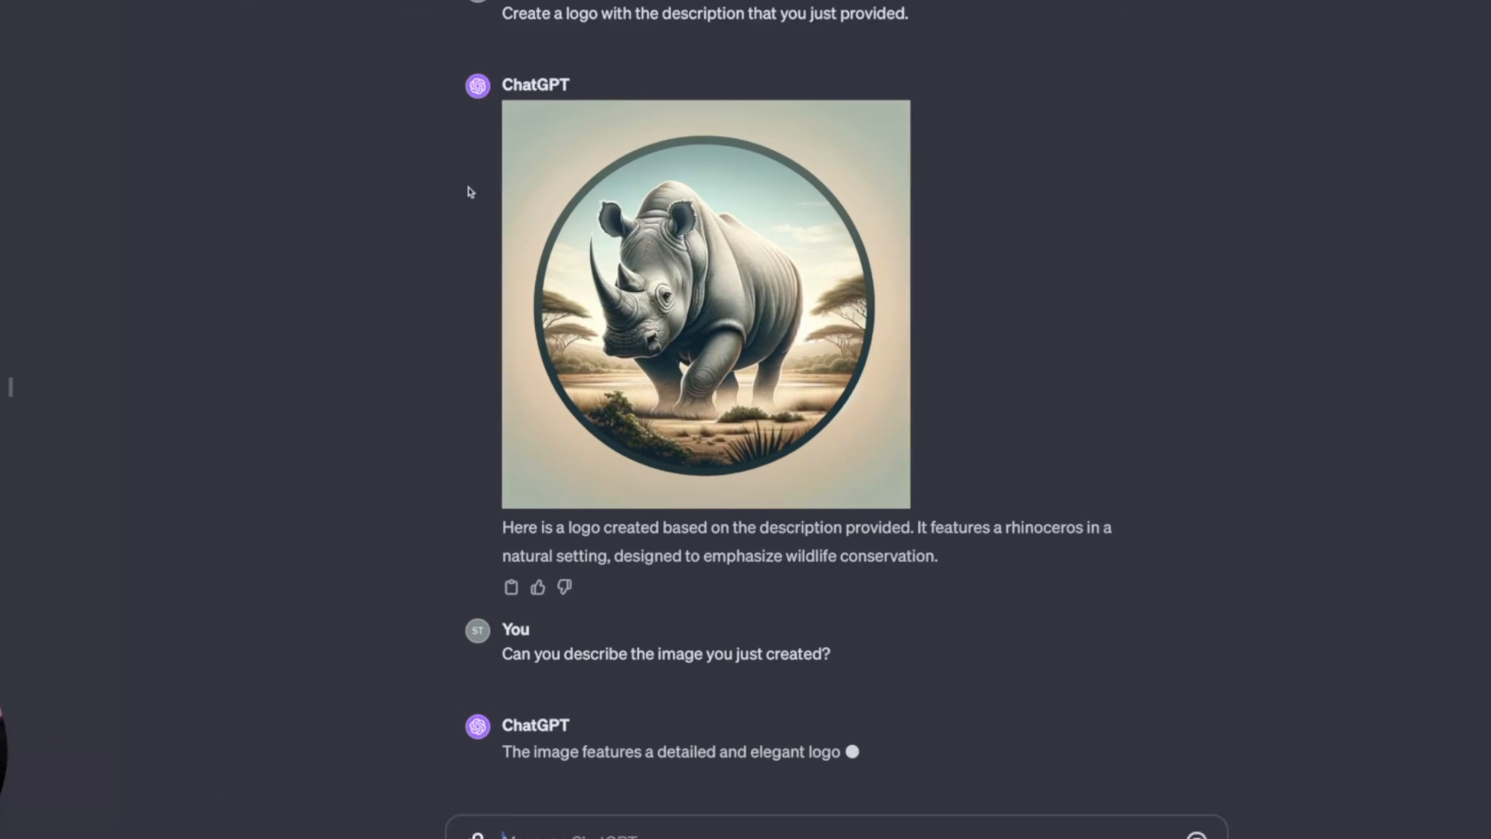
pyautogui.scroll(-3)
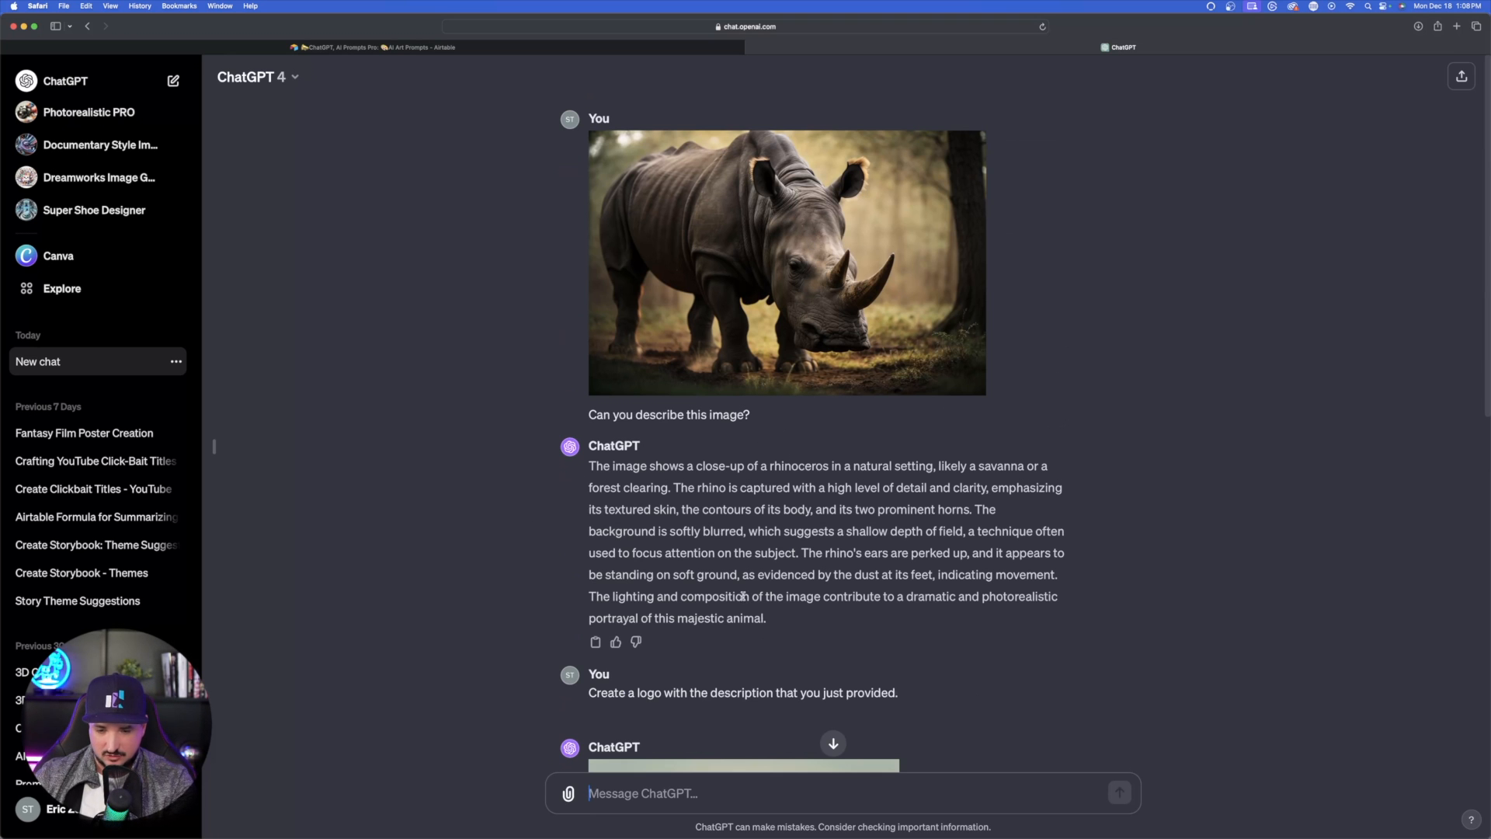
pyautogui.scroll(-3)
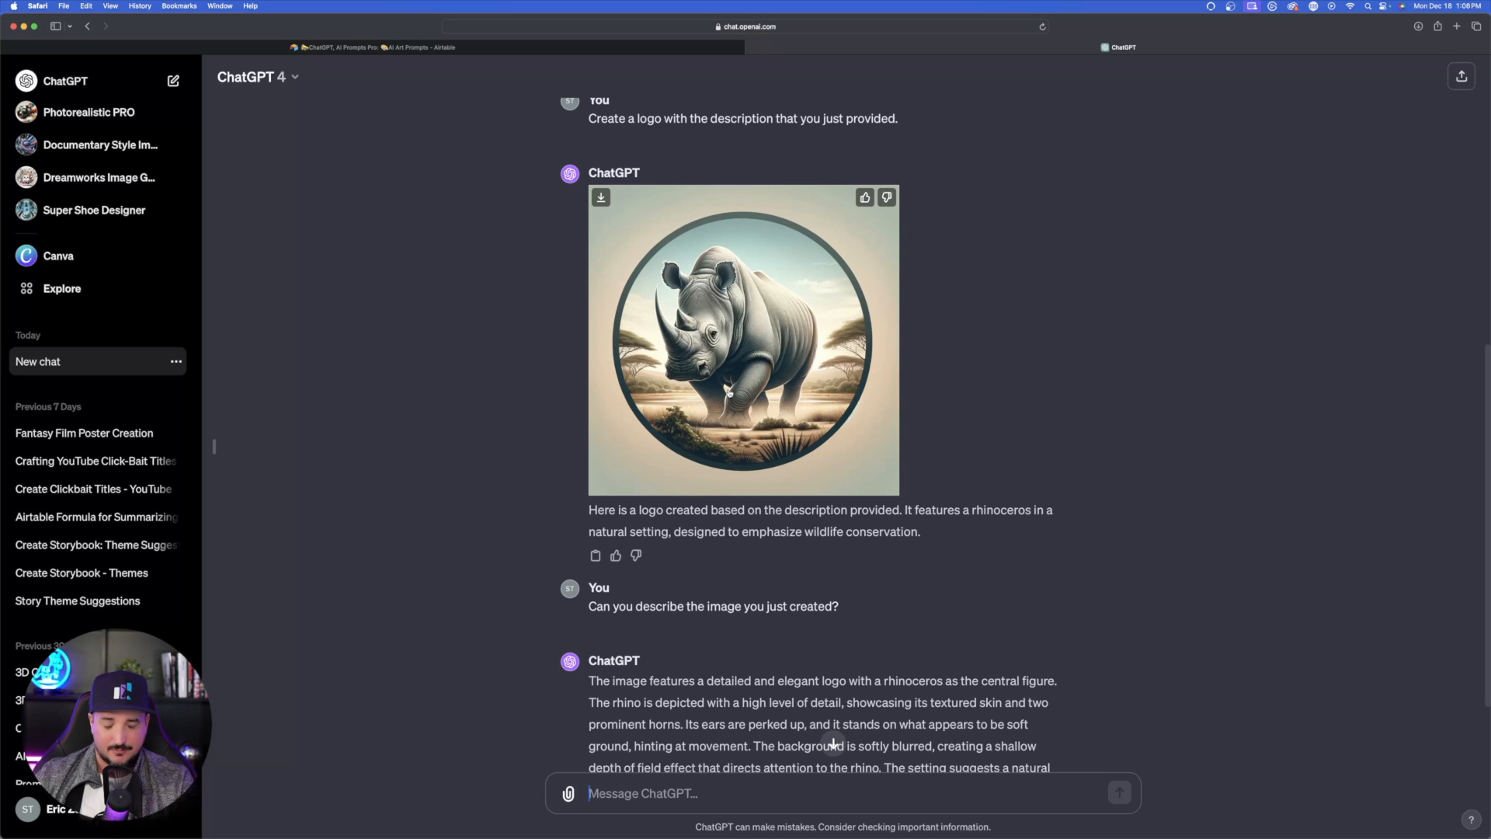
pyautogui.scroll(-3)
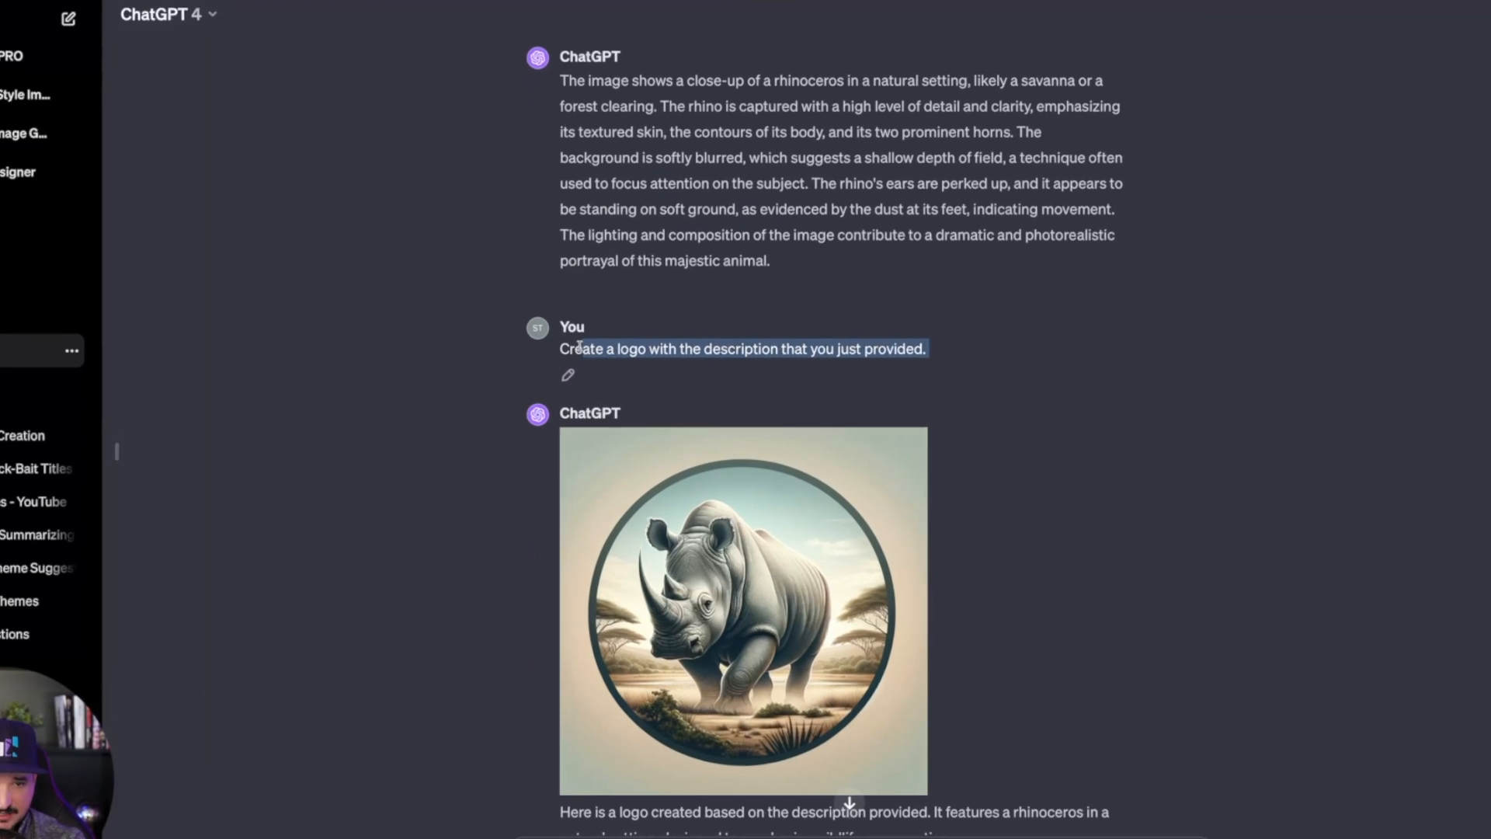
pyautogui.scroll(-3)
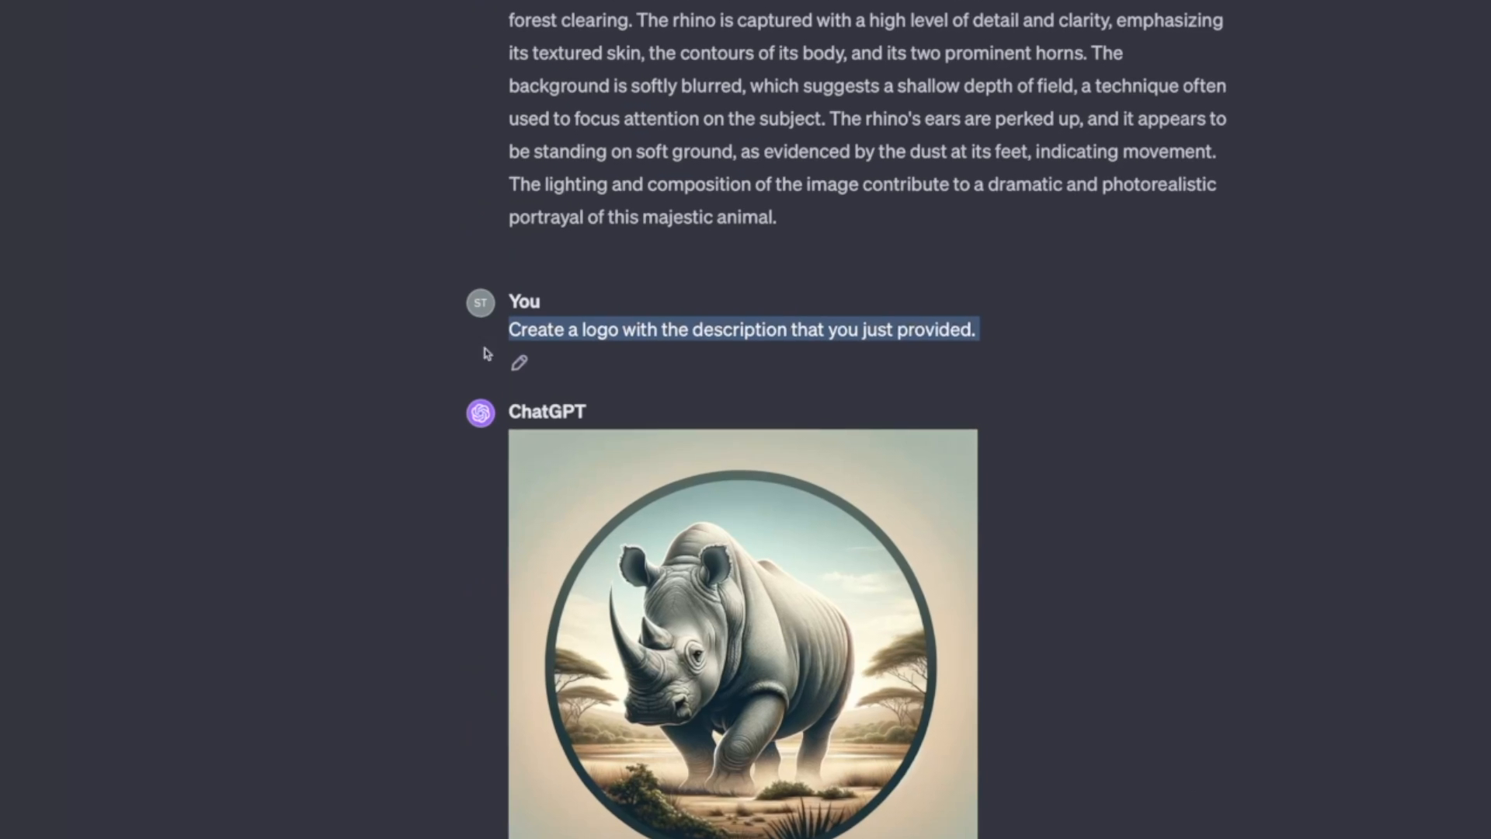
pyautogui.scroll(-3)
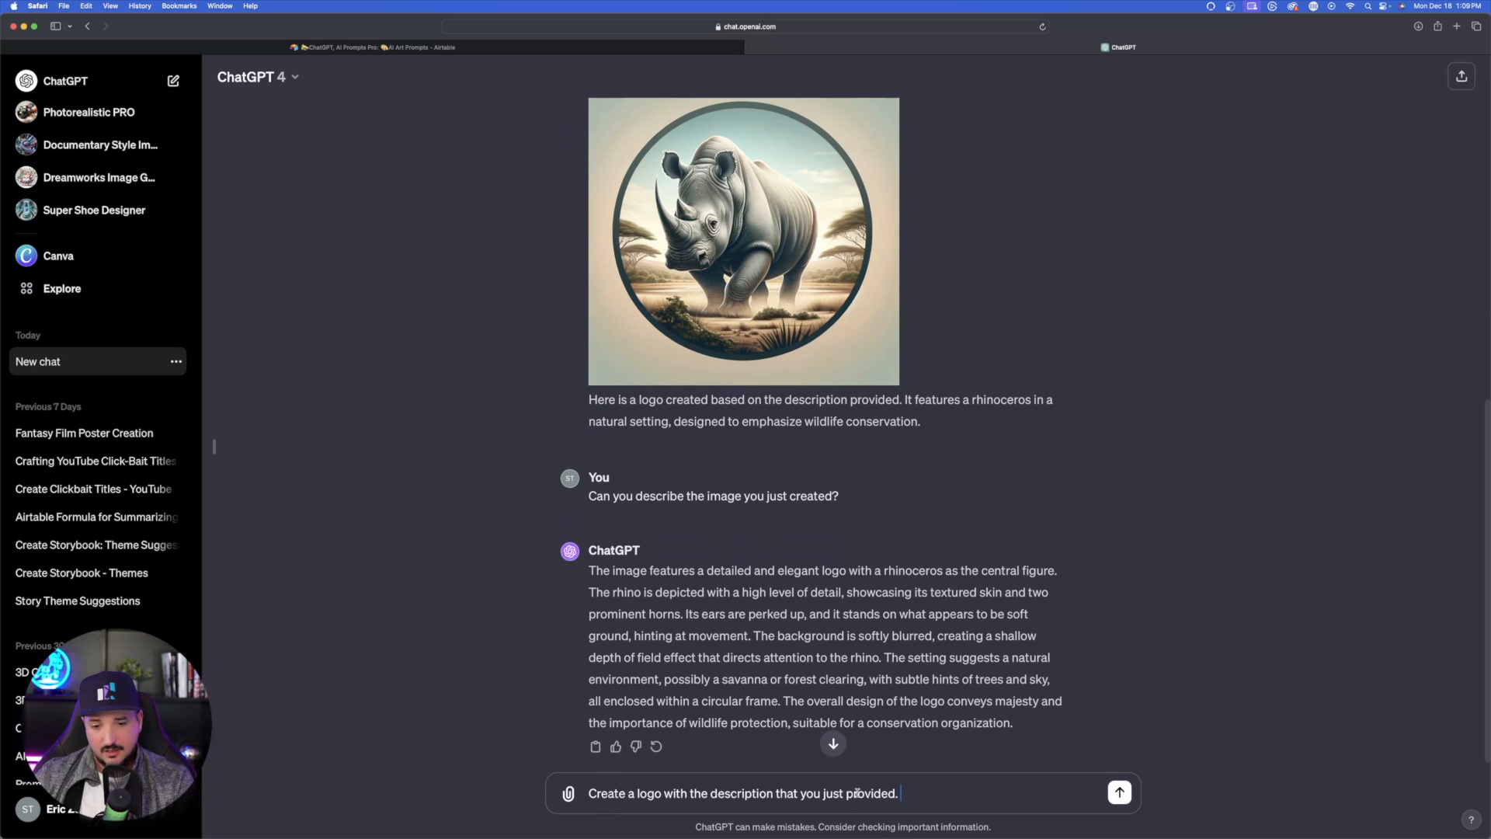
pyautogui.click(1119, 792)
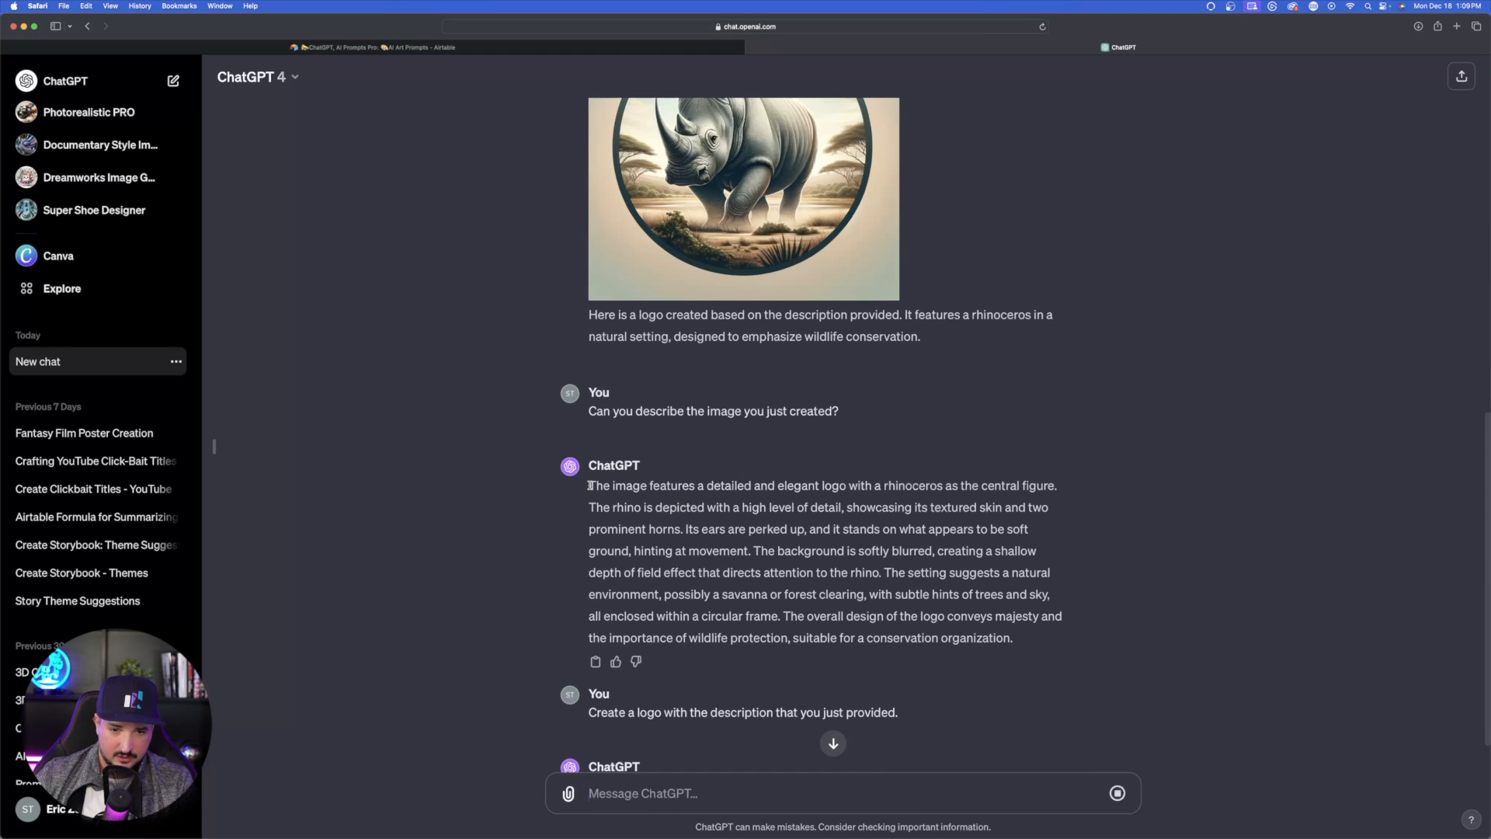
pyautogui.moveTo(408, 474)
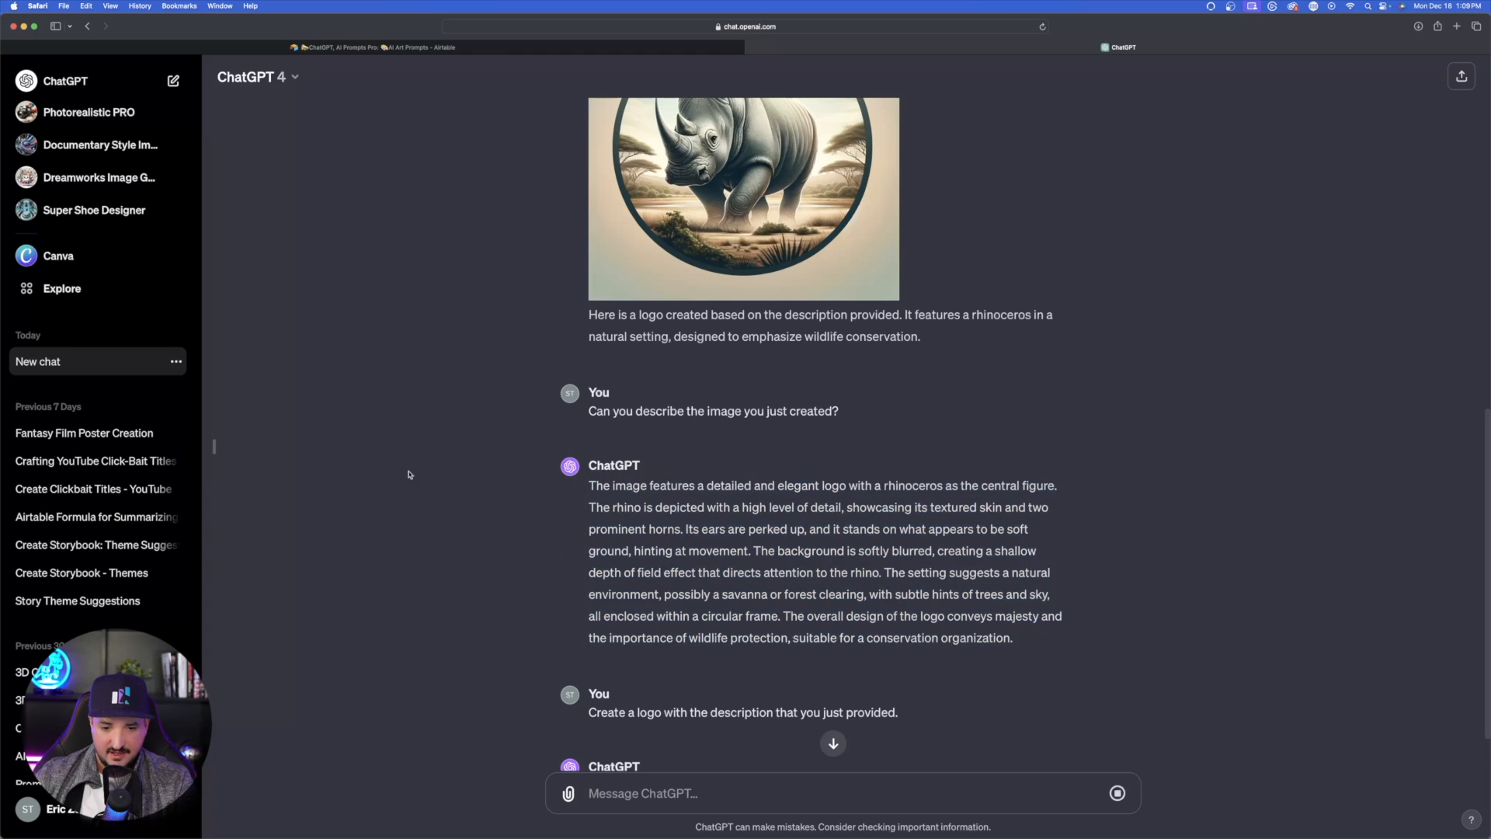
pyautogui.scroll(-3)
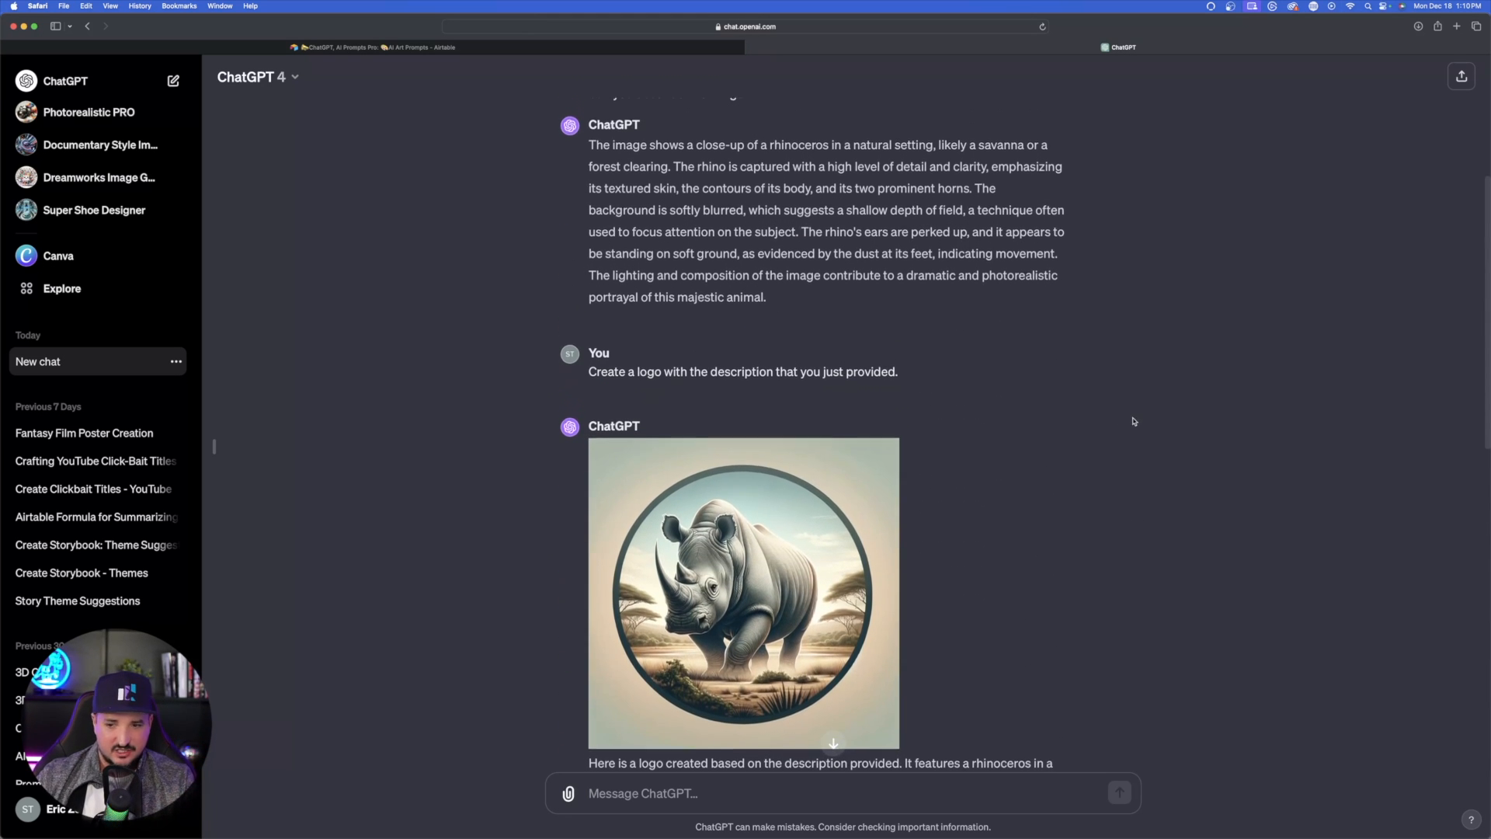
pyautogui.scroll(-3)
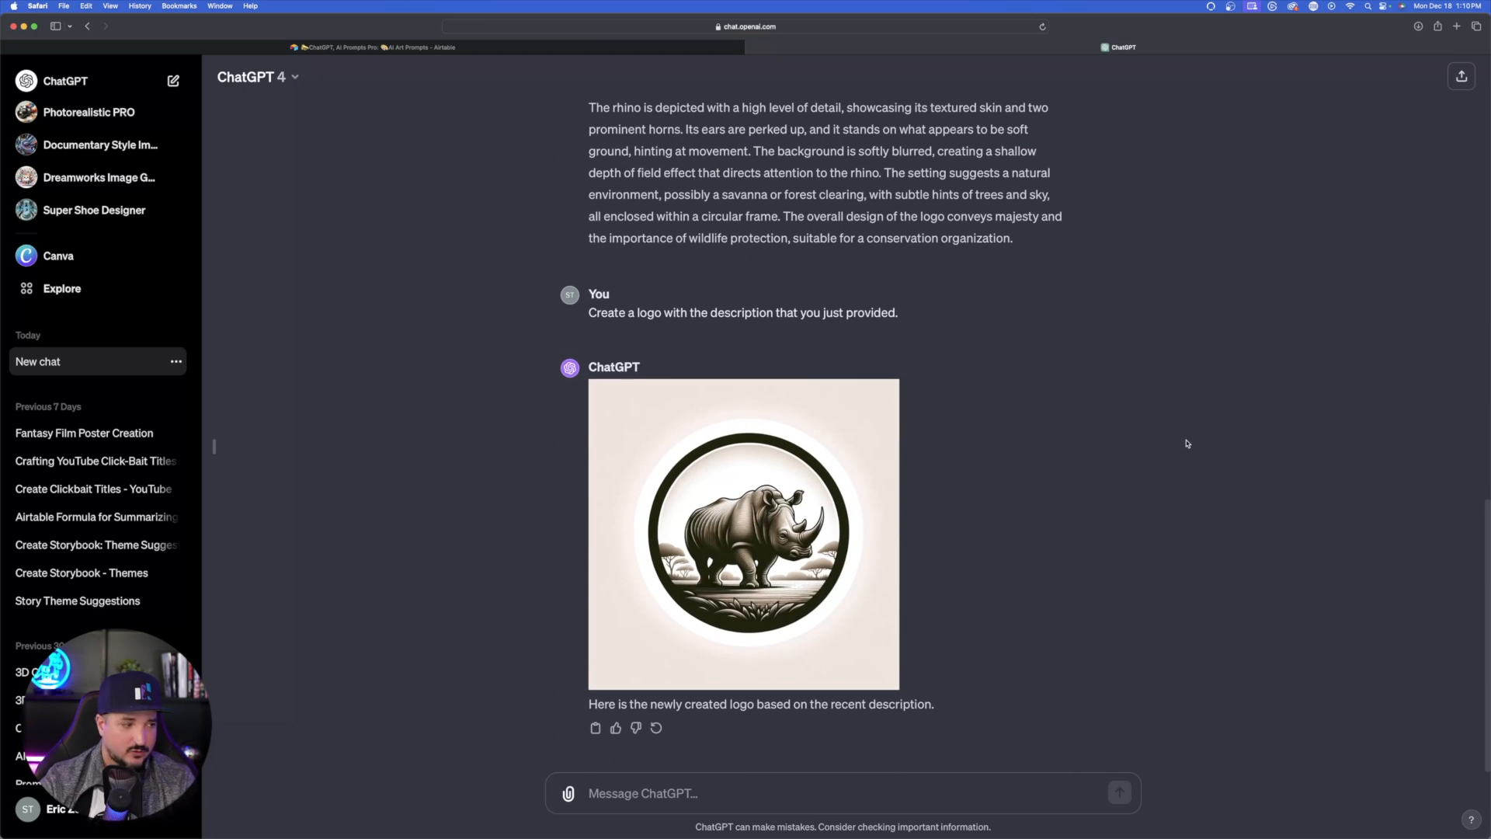
pyautogui.moveTo(1180, 391)
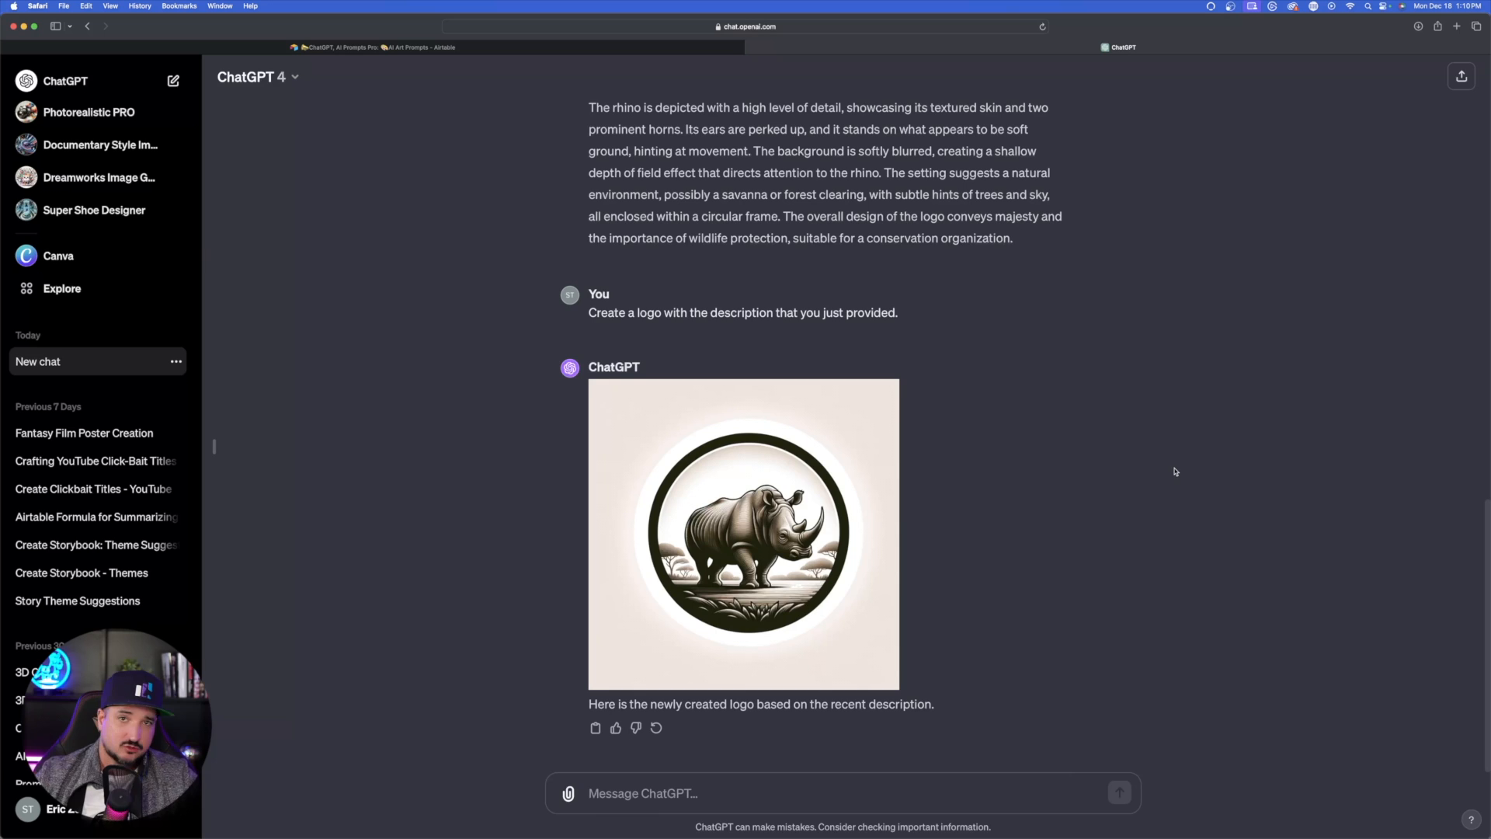
pyautogui.click(742, 533)
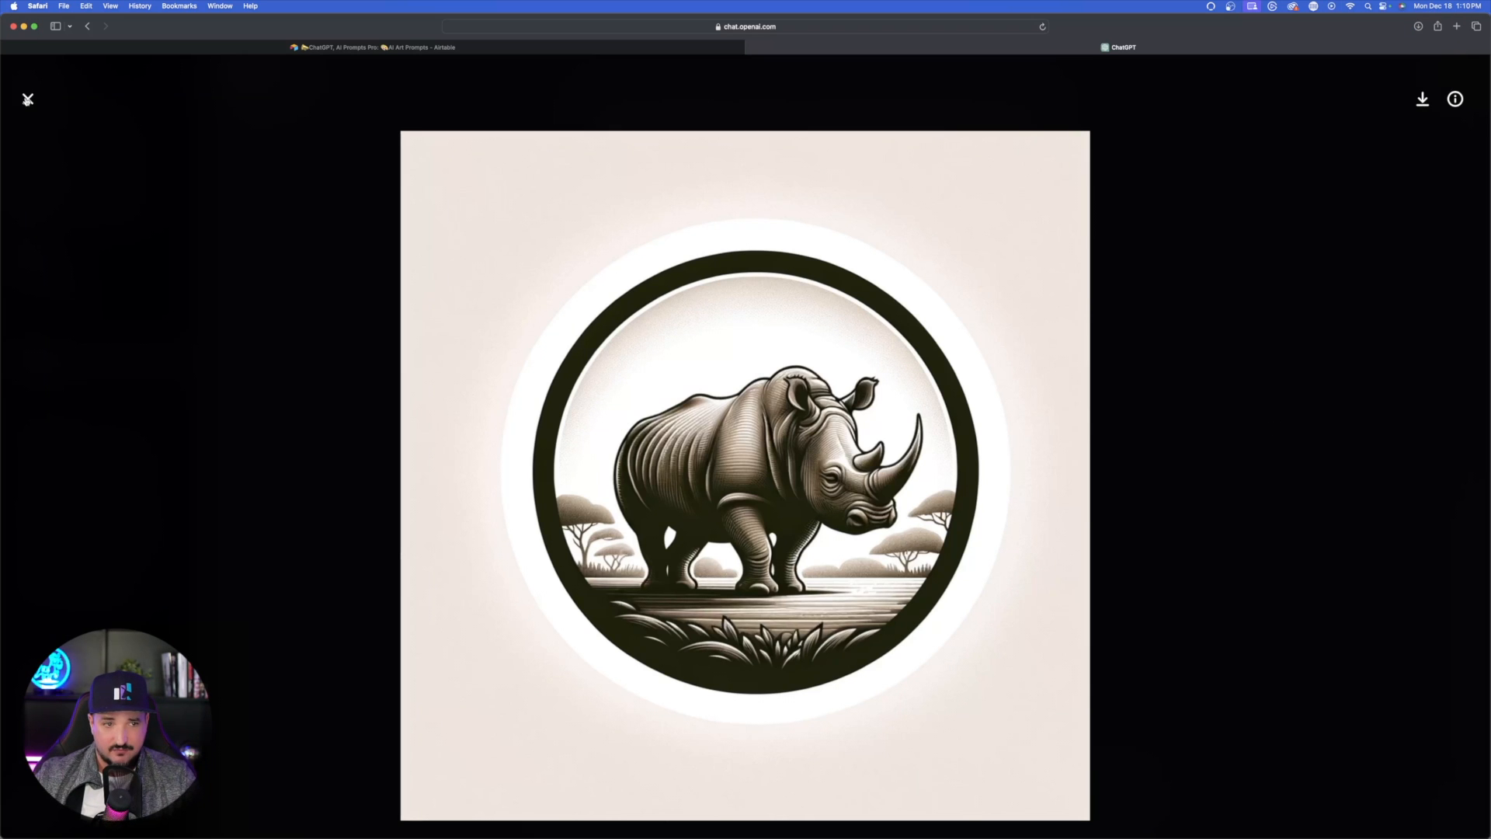
pyautogui.click(26, 99)
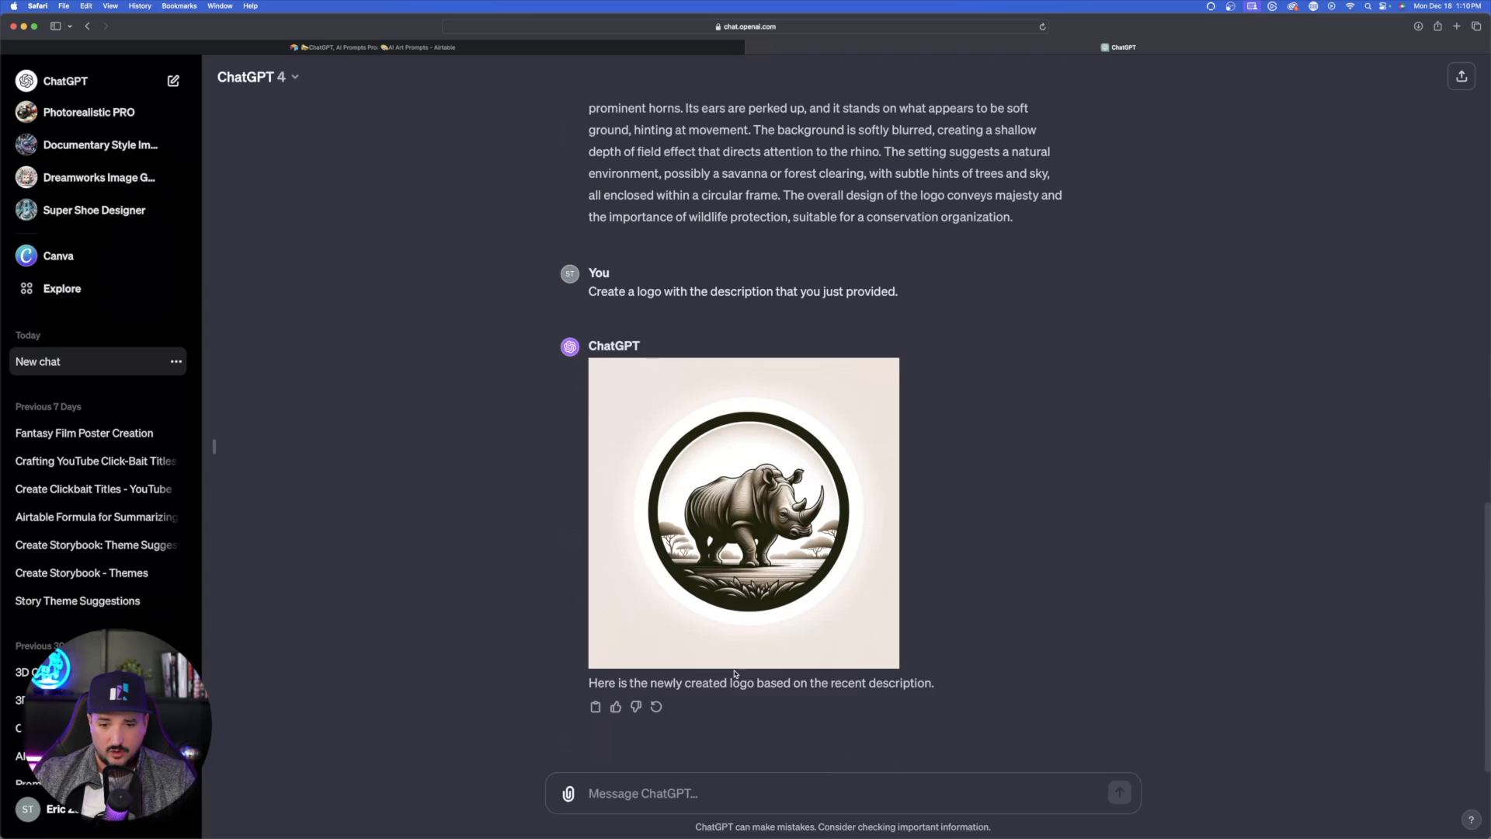
pyautogui.scroll(3)
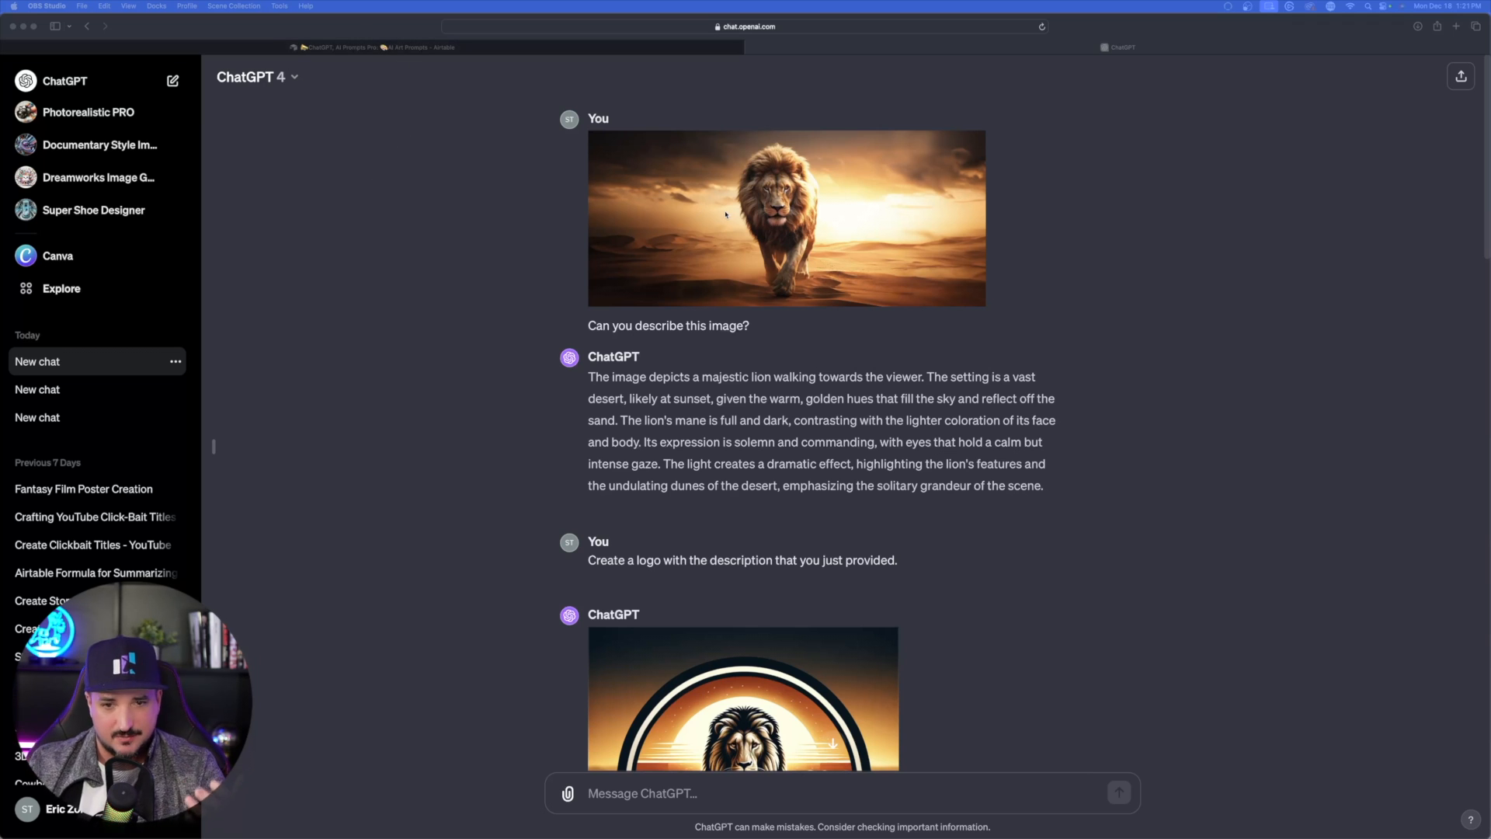
# Step: Preview the original desert lion photo and the sunset lion logo at full size
pyautogui.click(786, 217)
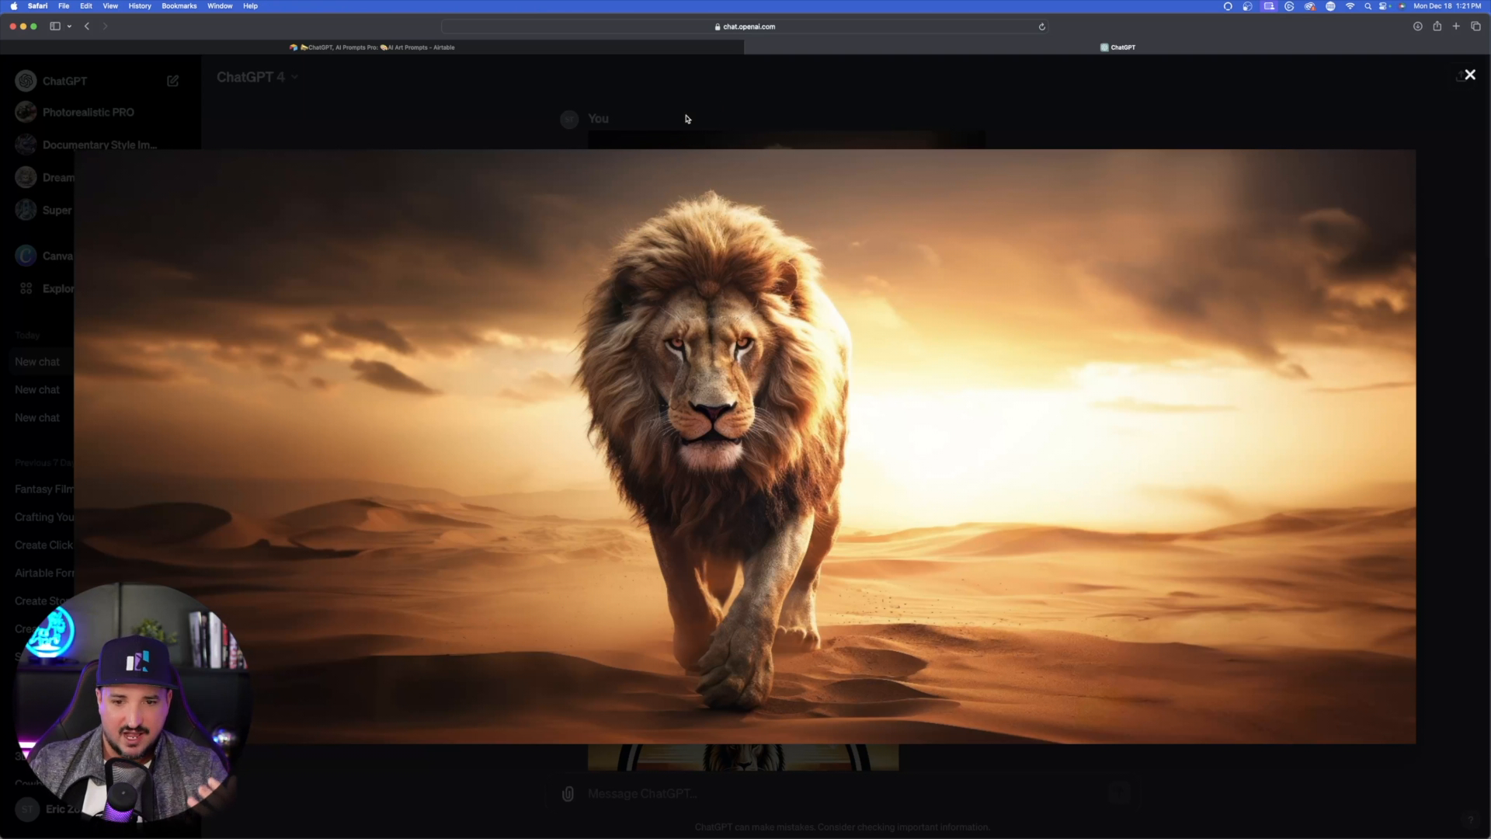
pyautogui.click(1468, 75)
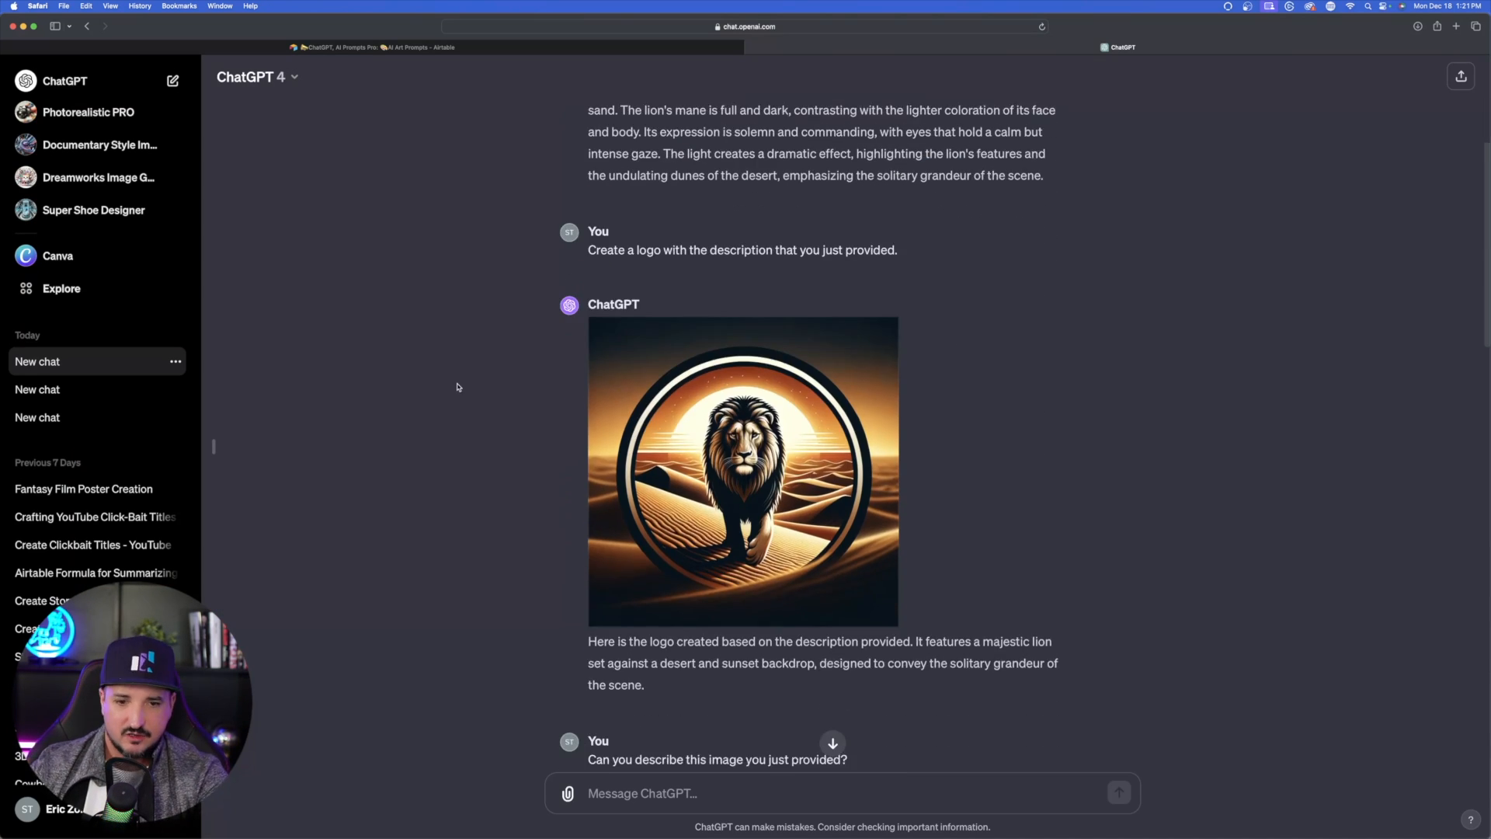
pyautogui.click(742, 470)
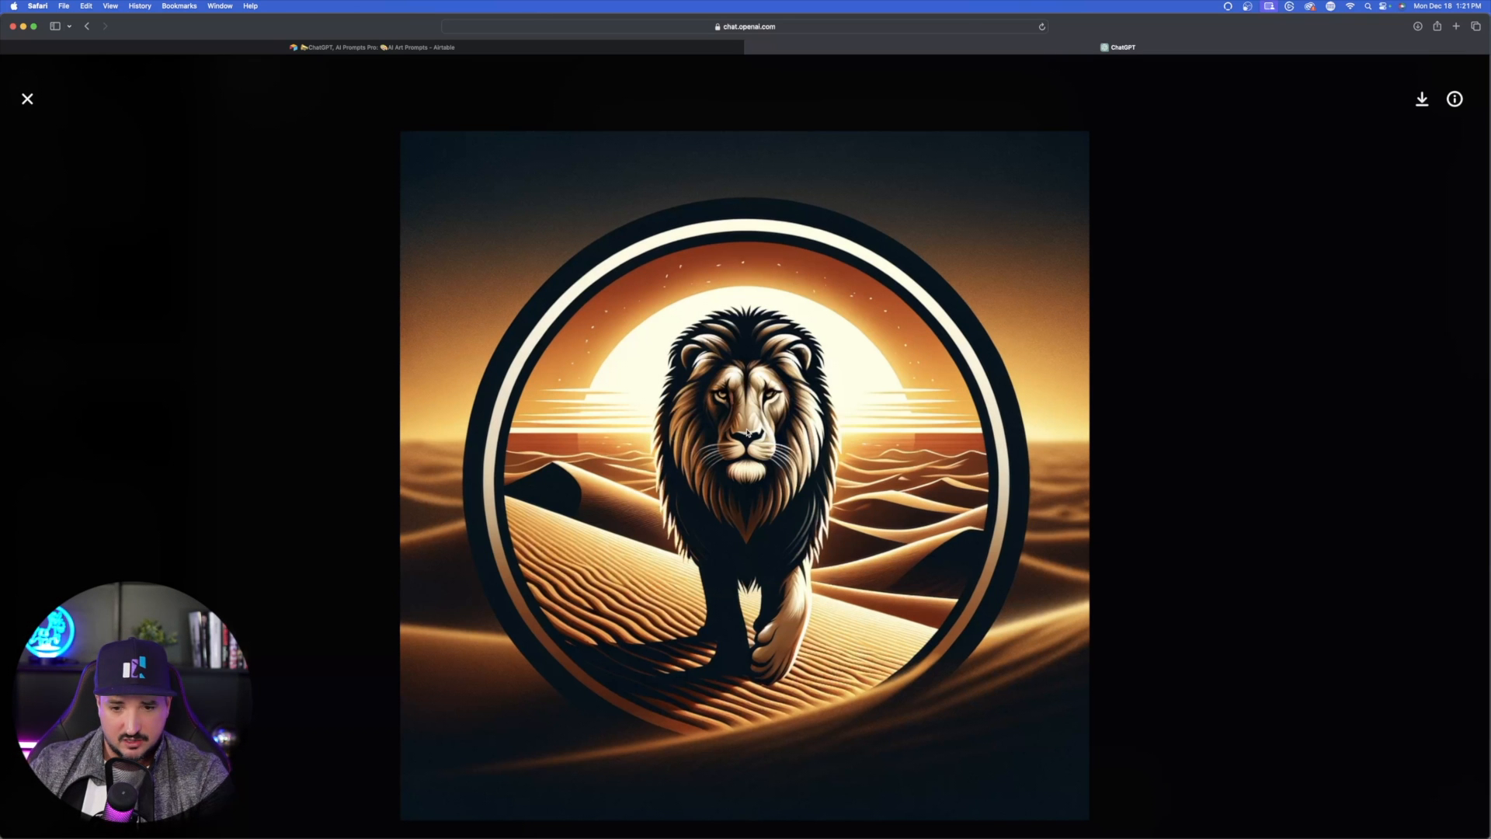
pyautogui.moveTo(237, 284)
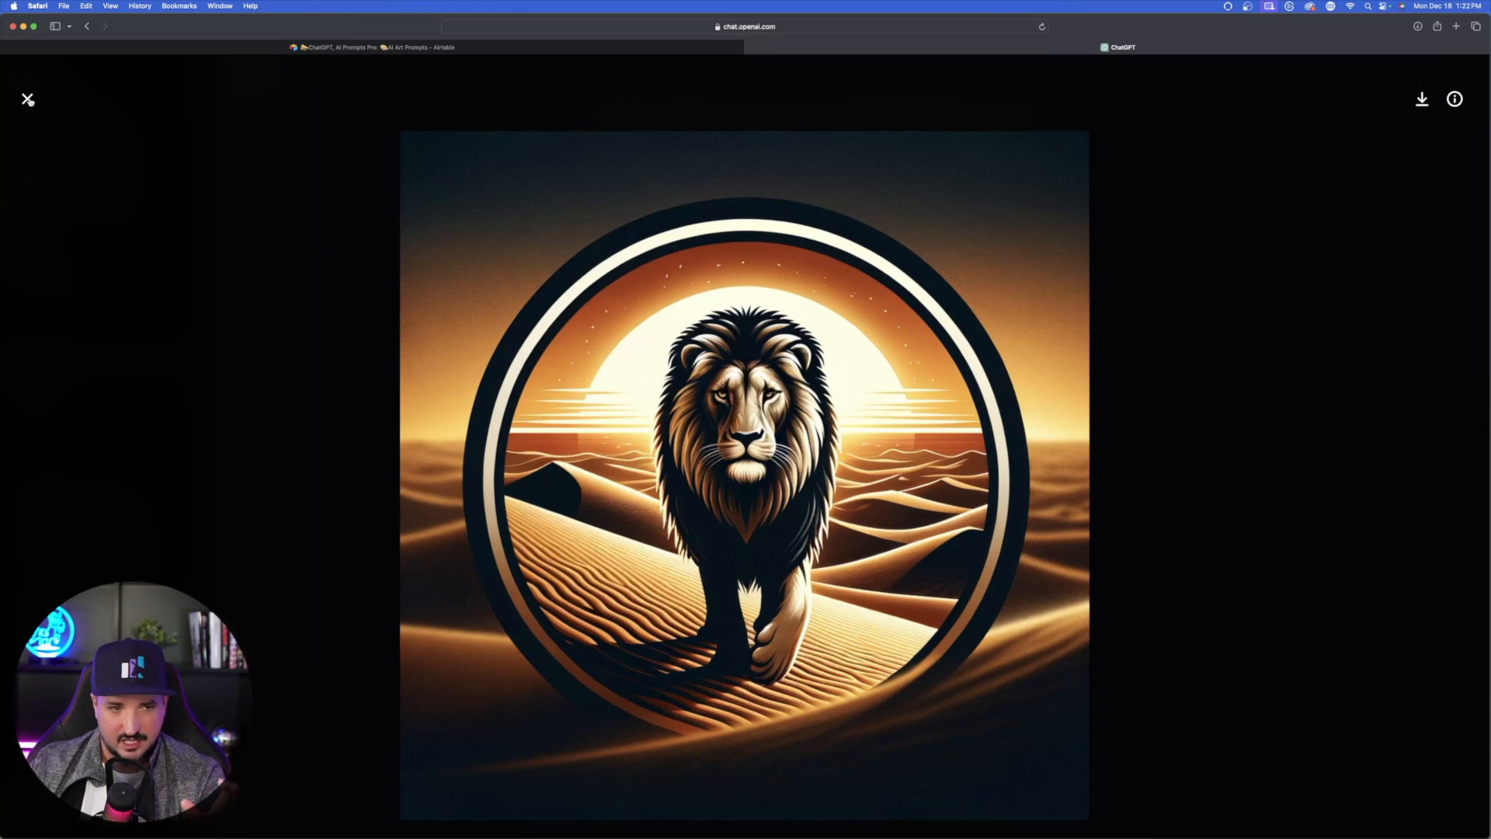
pyautogui.click(28, 99)
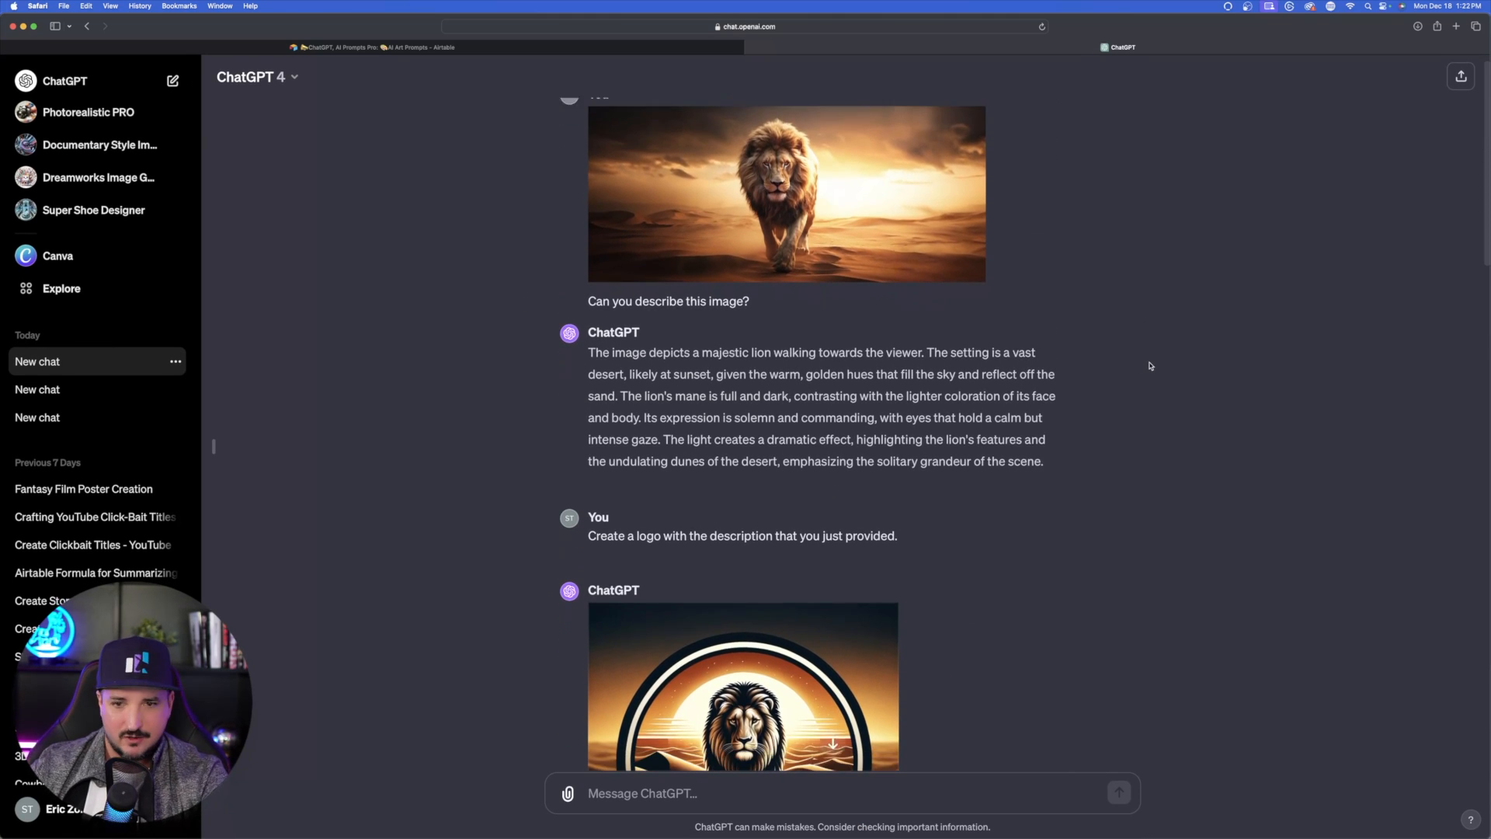
# Step: Scroll through the lion logo description and the follow-up logo request
pyautogui.scroll(-3)
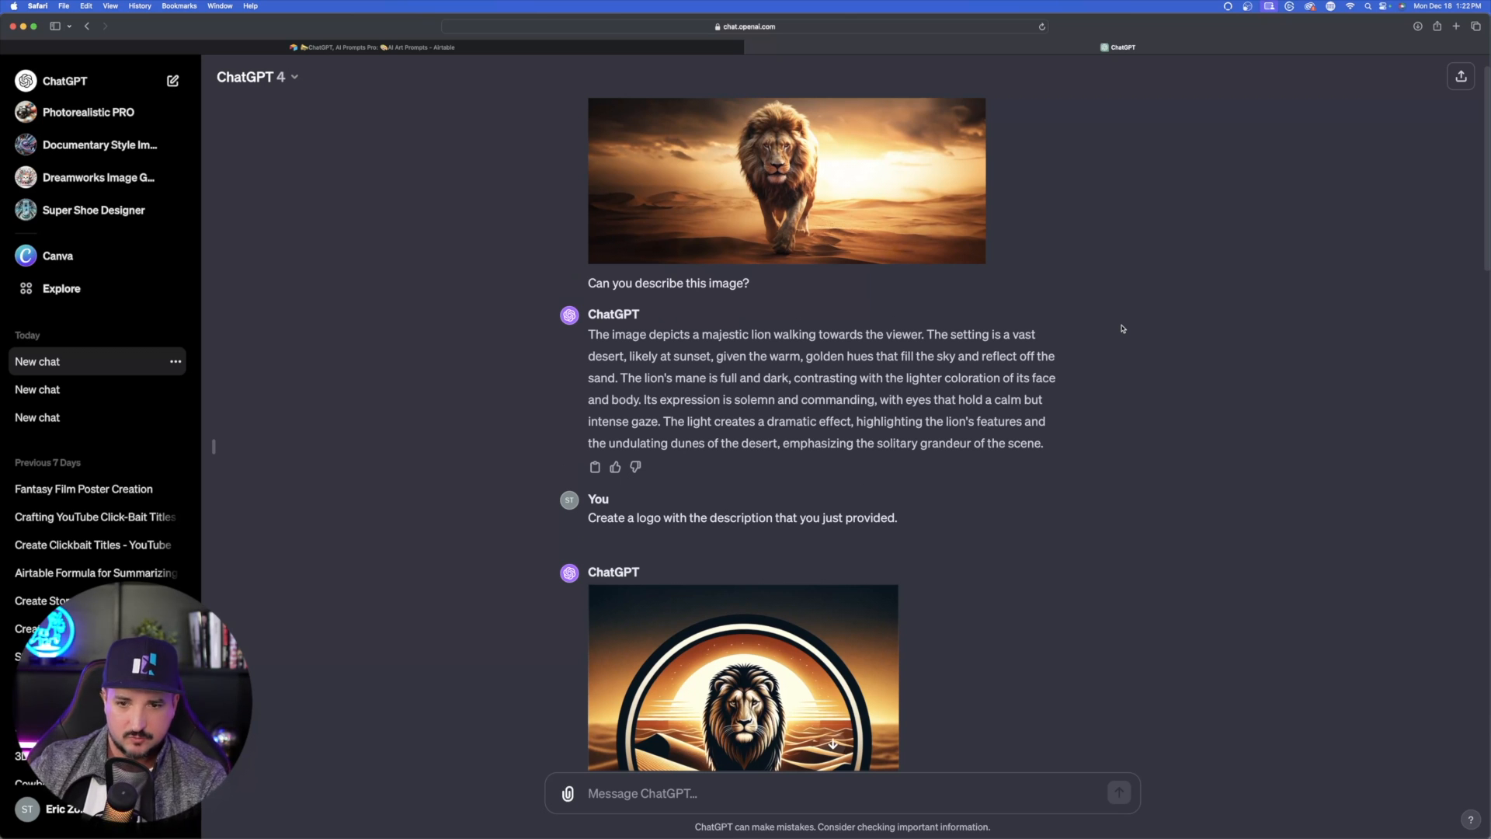
pyautogui.scroll(-3)
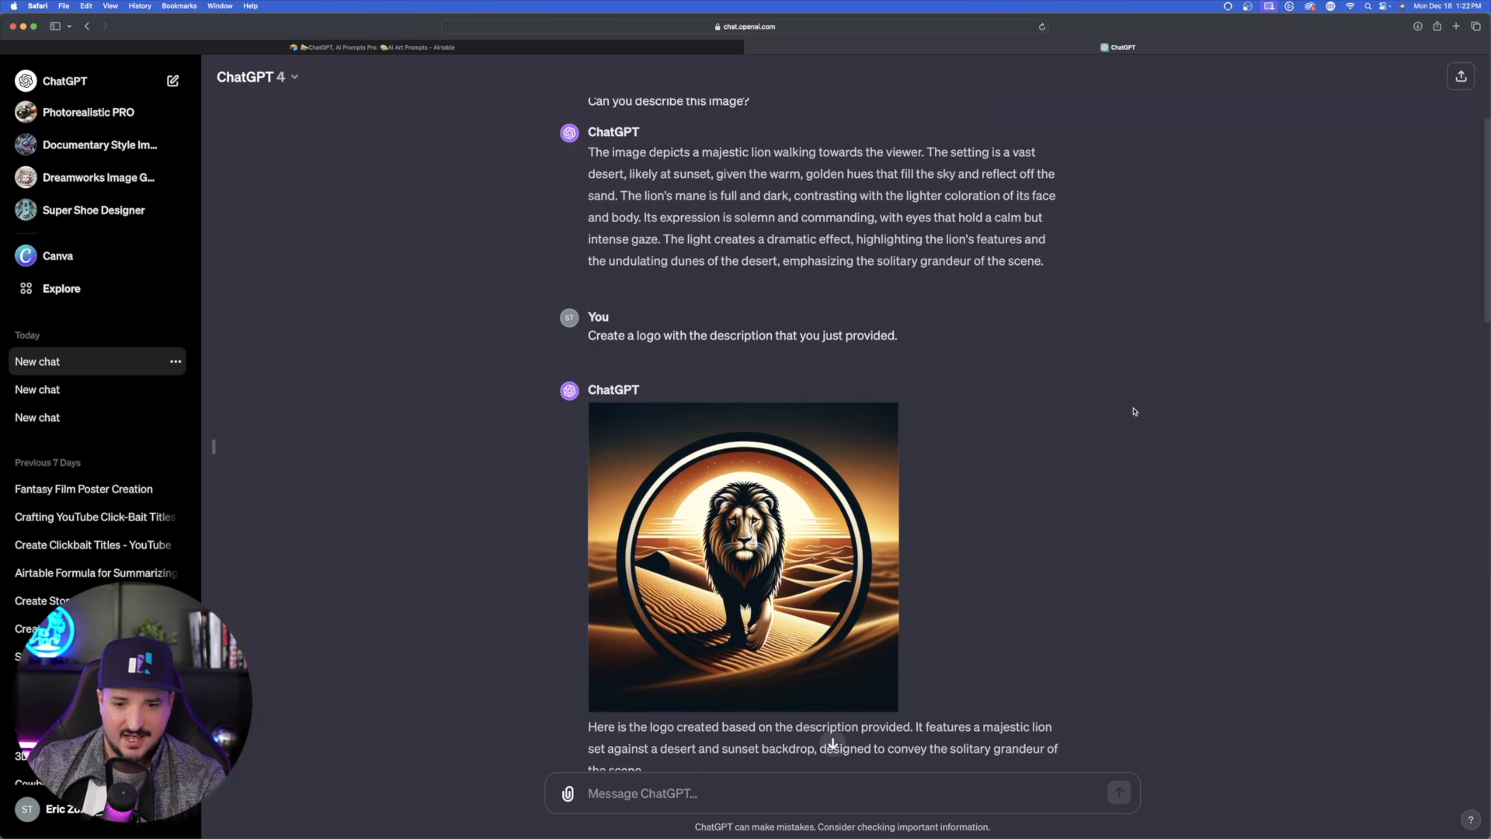
pyautogui.scroll(-3)
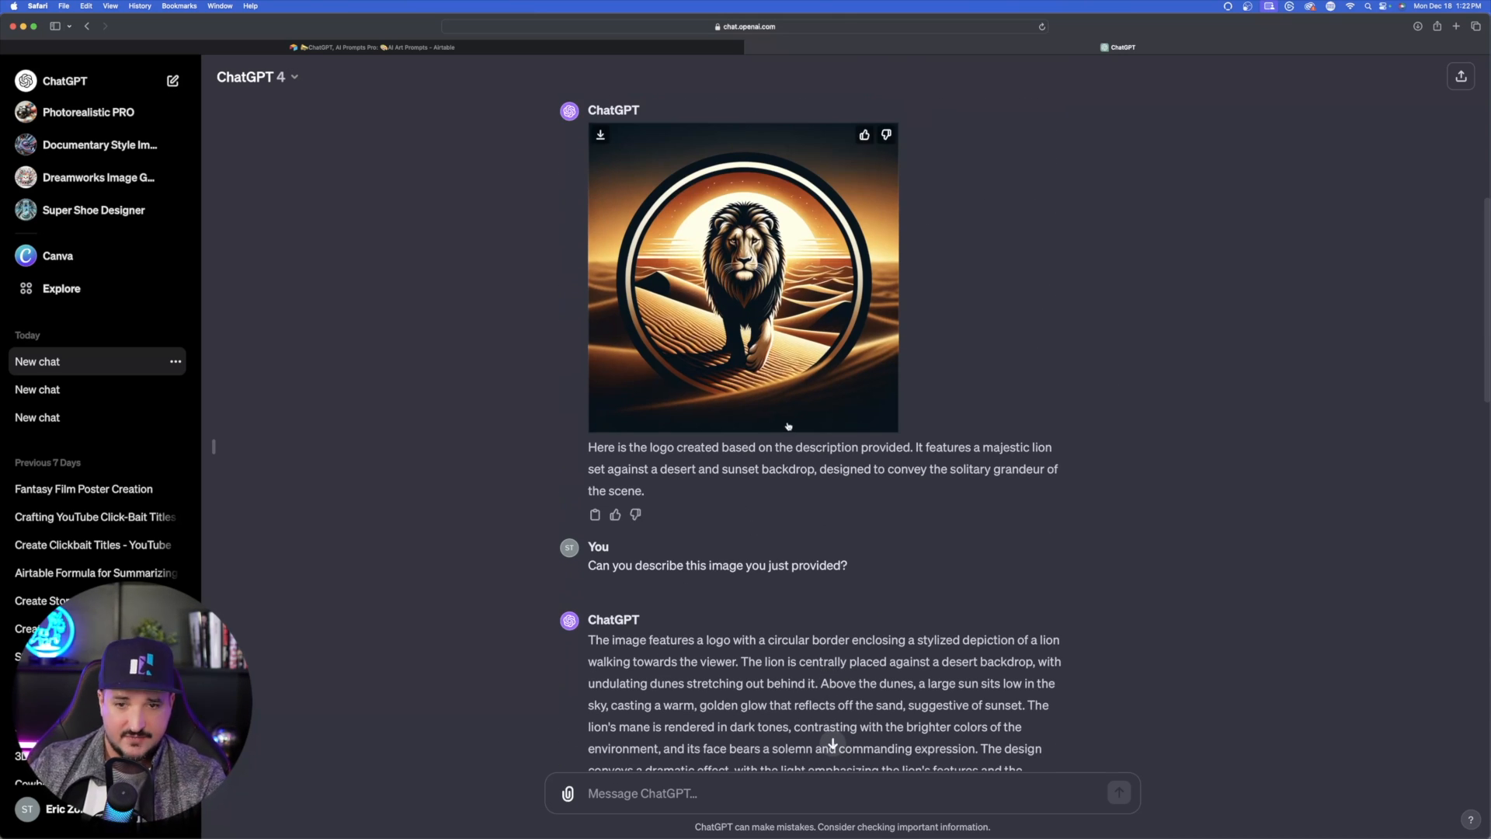
pyautogui.scroll(-3)
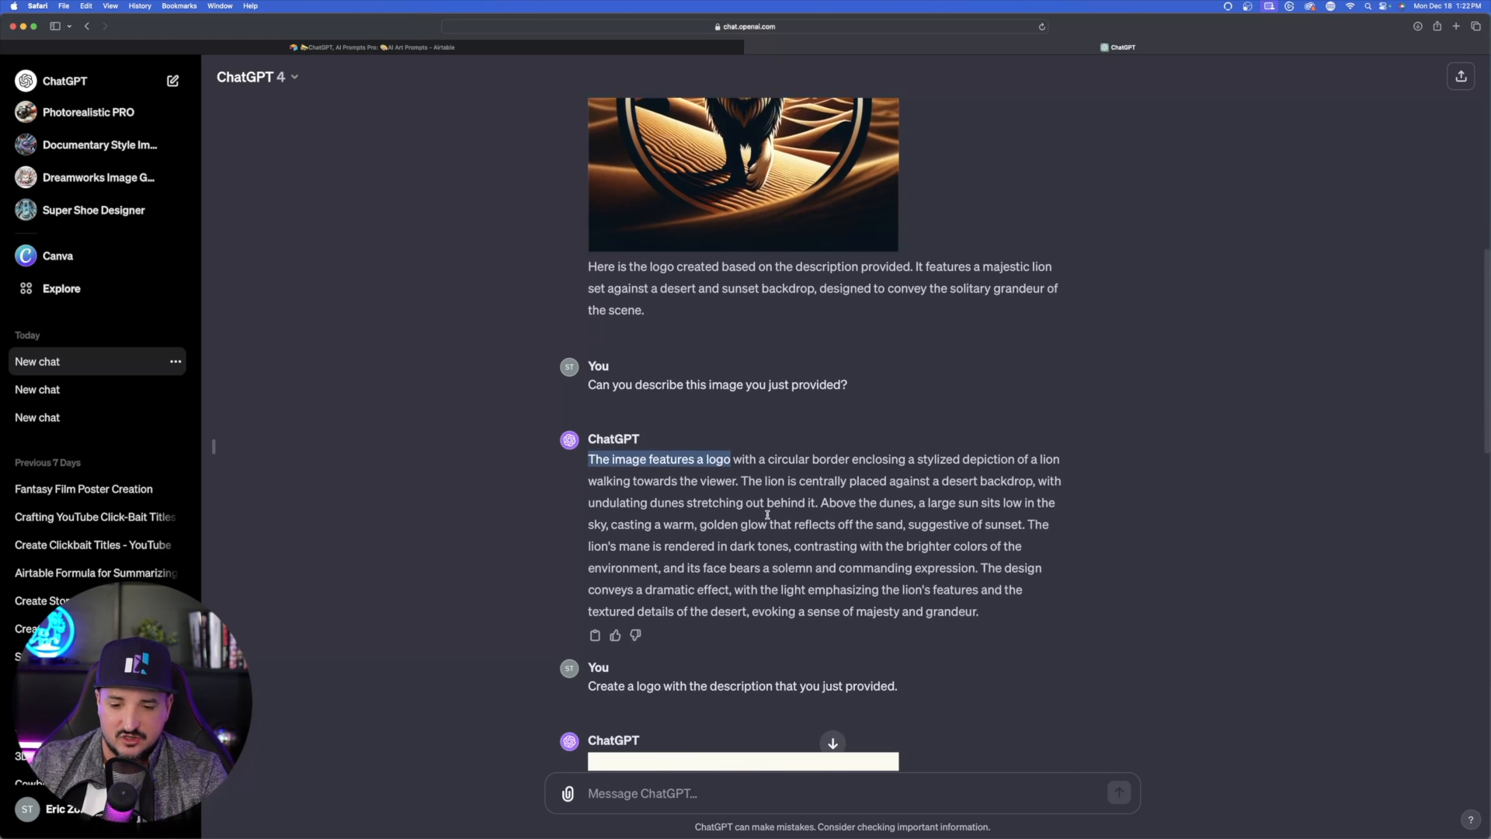
pyautogui.scroll(-3)
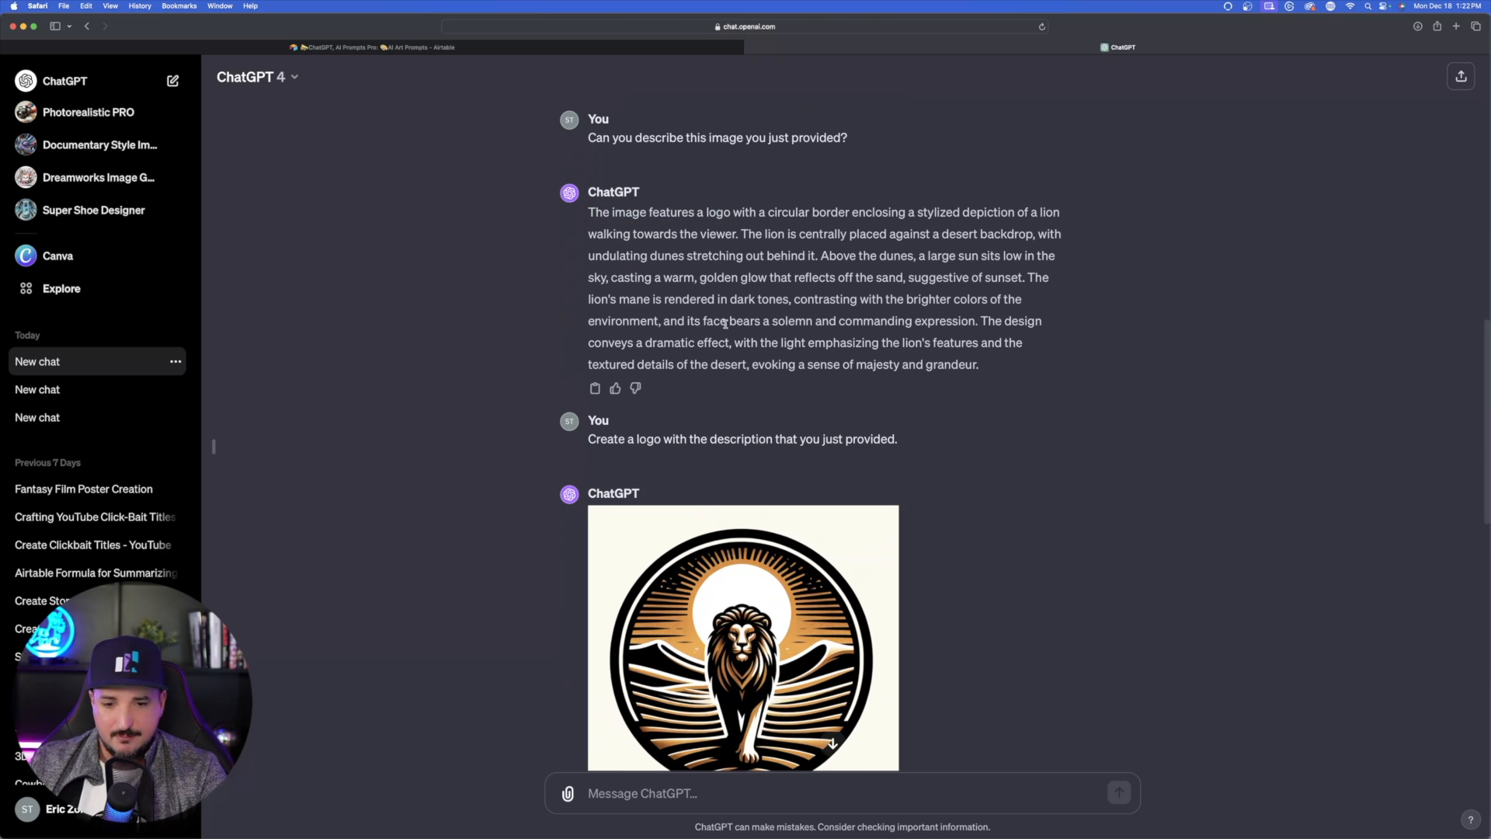
pyautogui.scroll(-3)
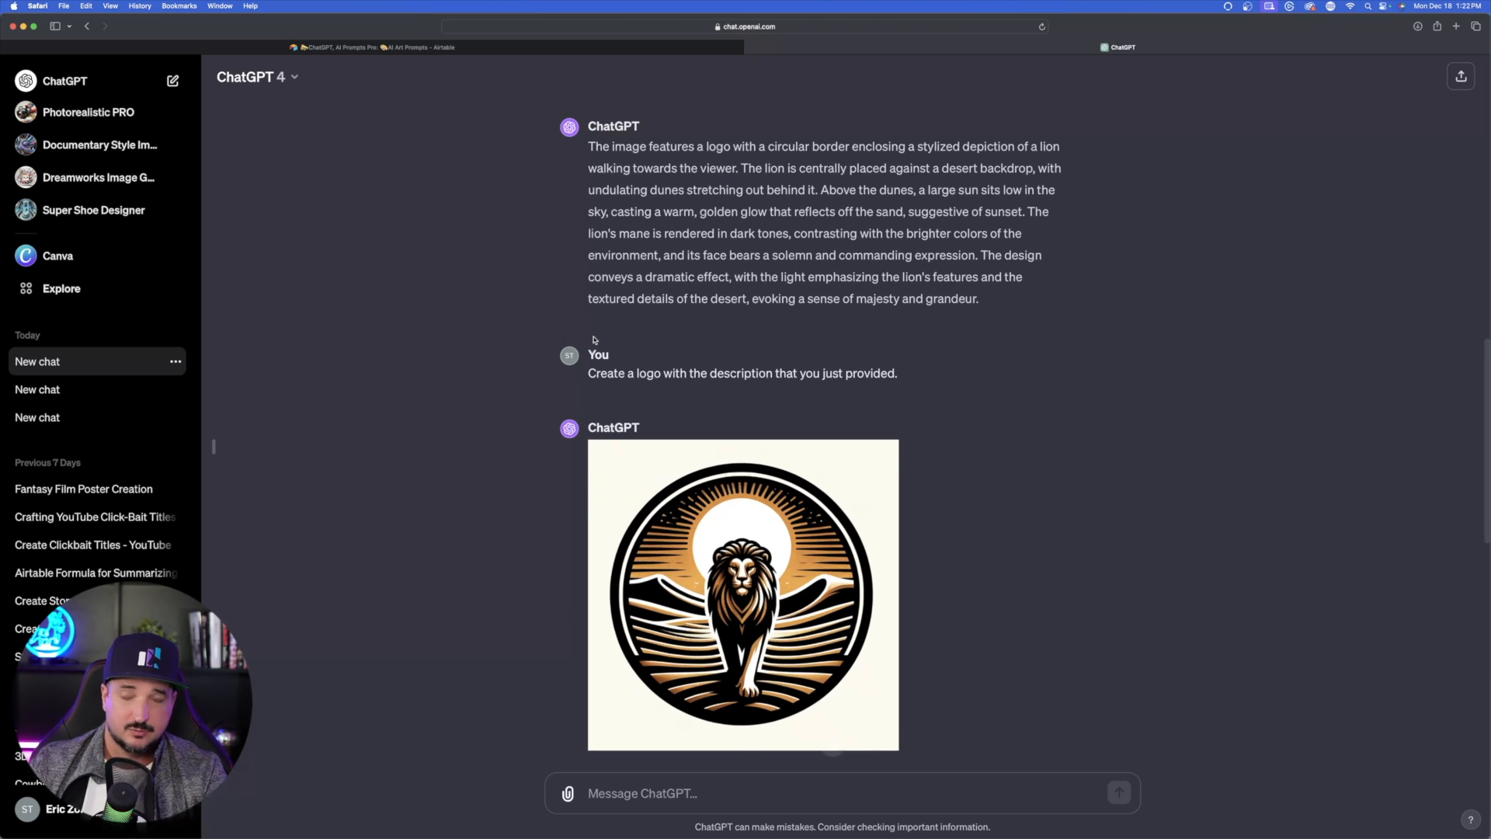
pyautogui.click(742, 594)
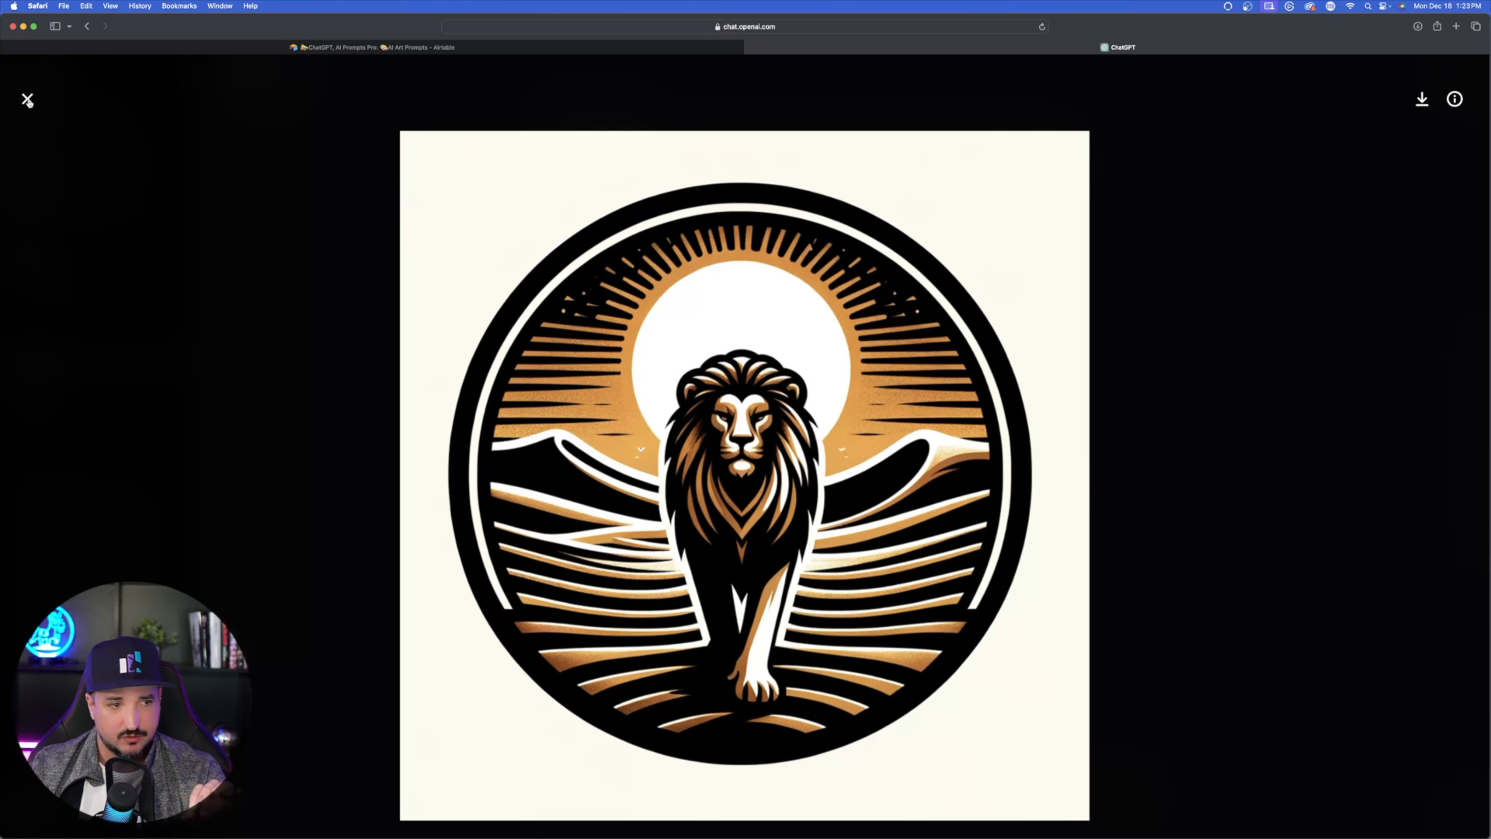
pyautogui.click(26, 100)
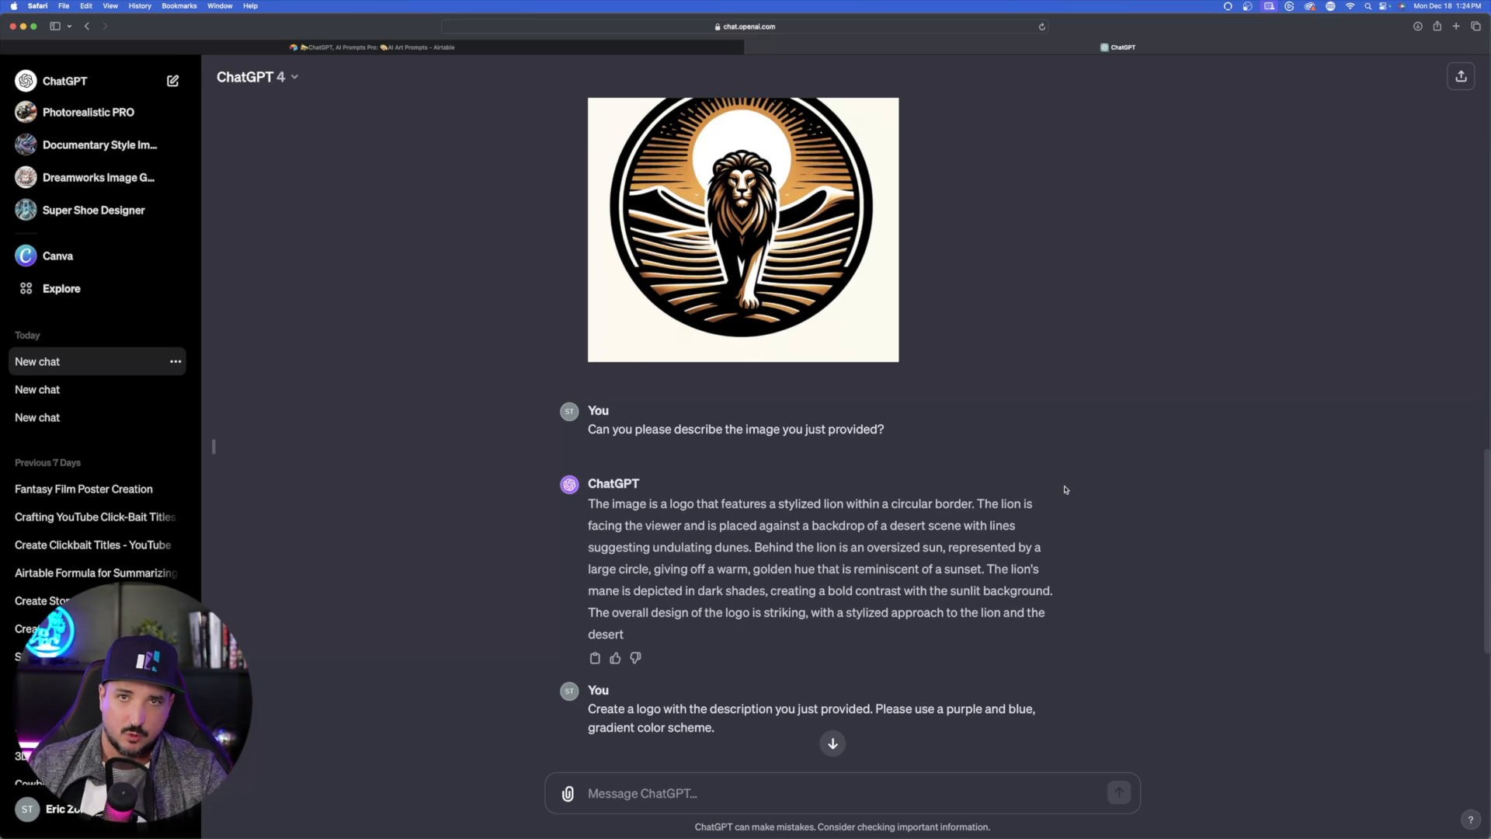
# Step: Bring the purple-and-blue gradient lion logo into view and show it full size
pyautogui.scroll(-3)
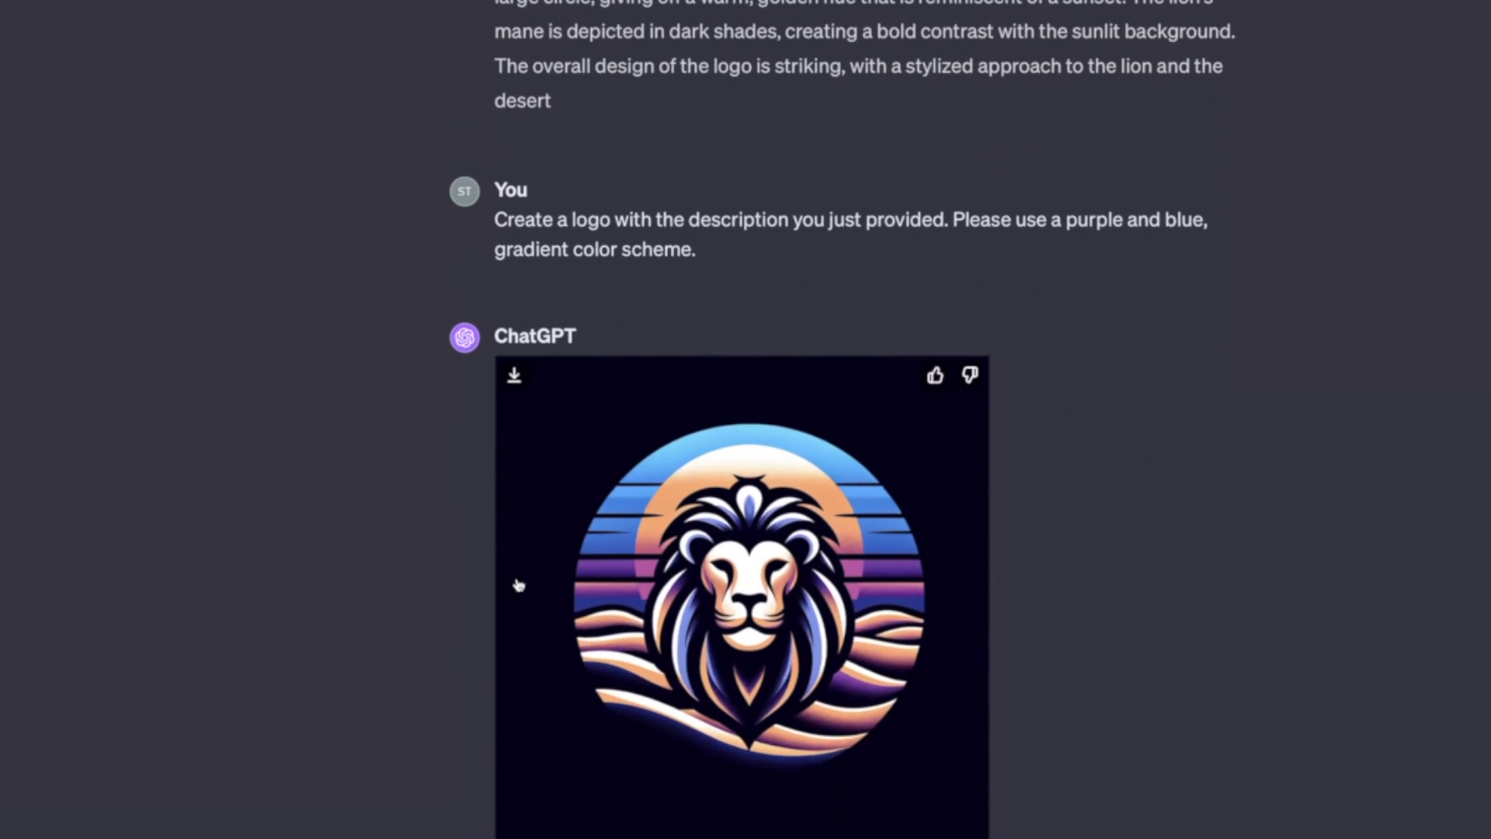
pyautogui.click(743, 590)
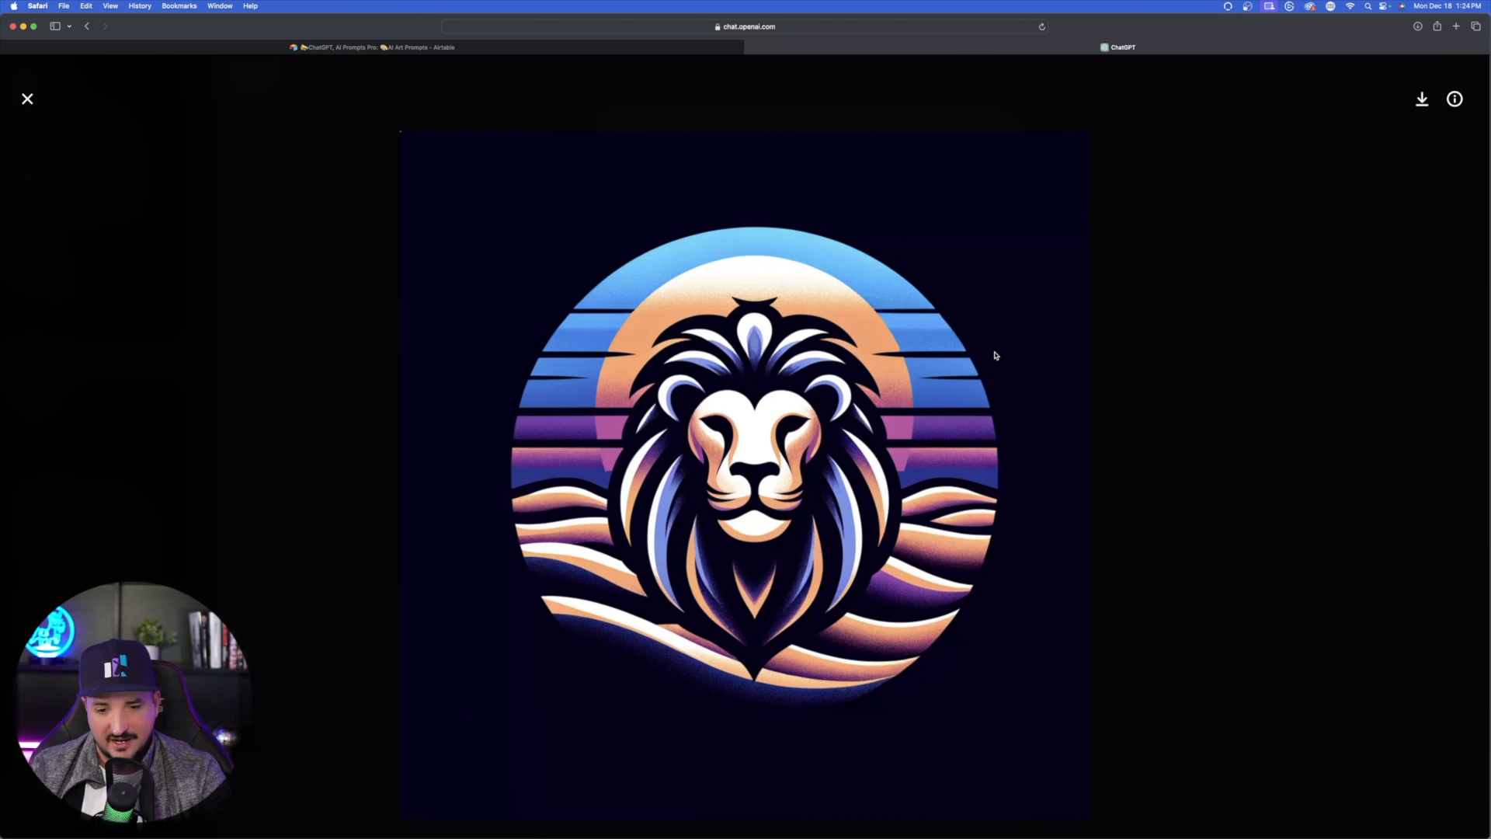
pyautogui.moveTo(1247, 331)
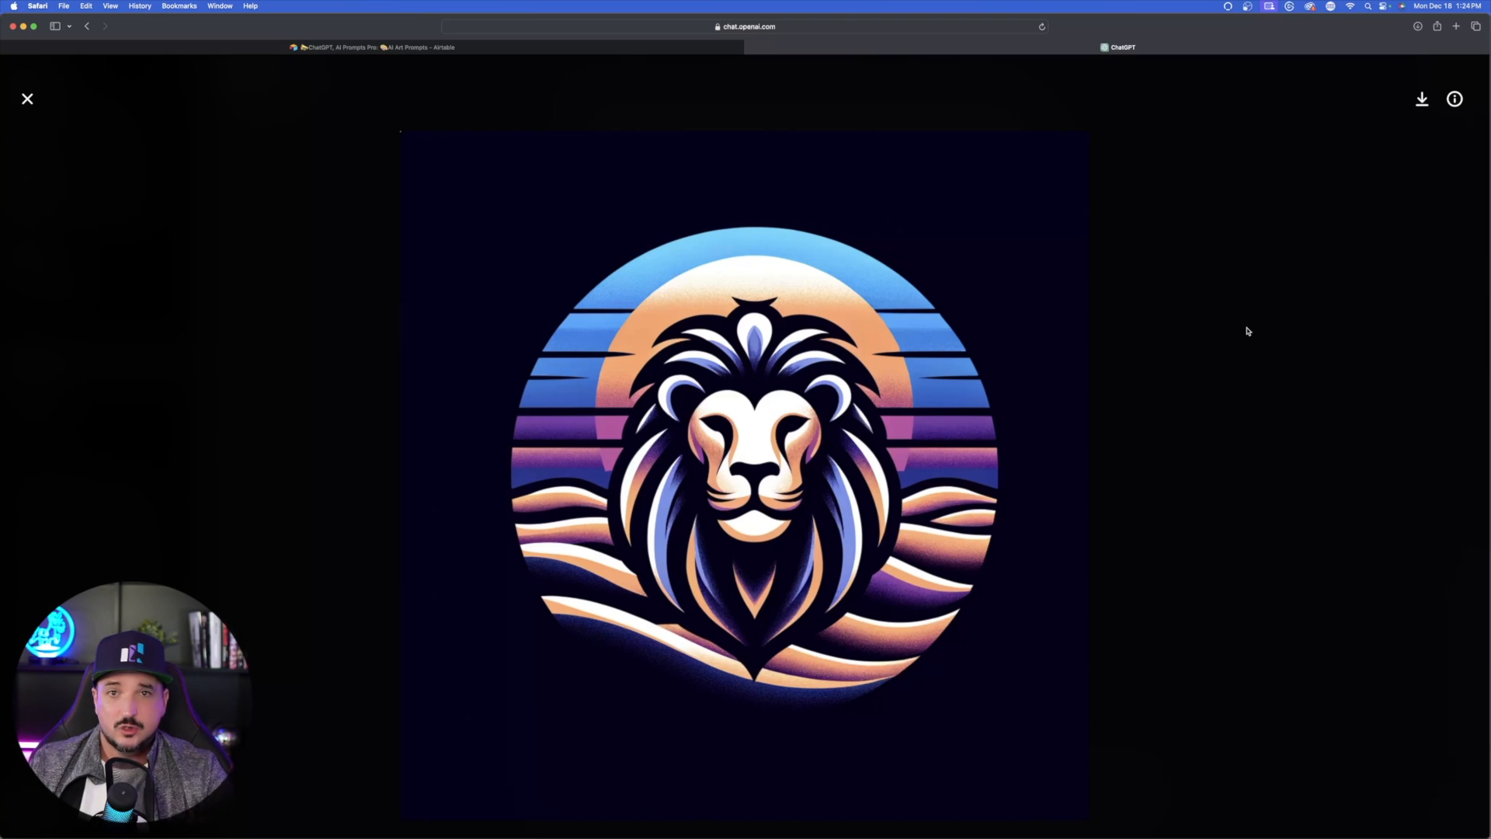